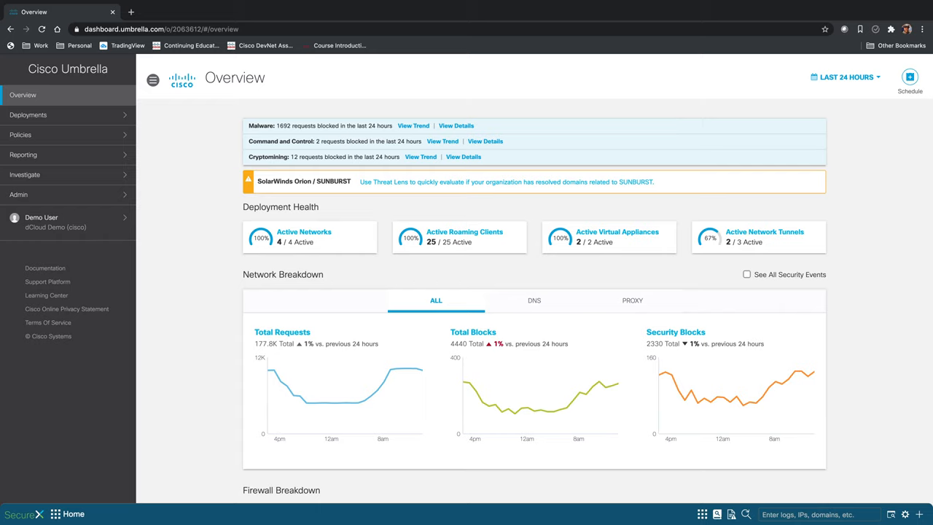
- Open Deployments > Networks and preview the Add a new network form without adding one
left_click(28, 114)
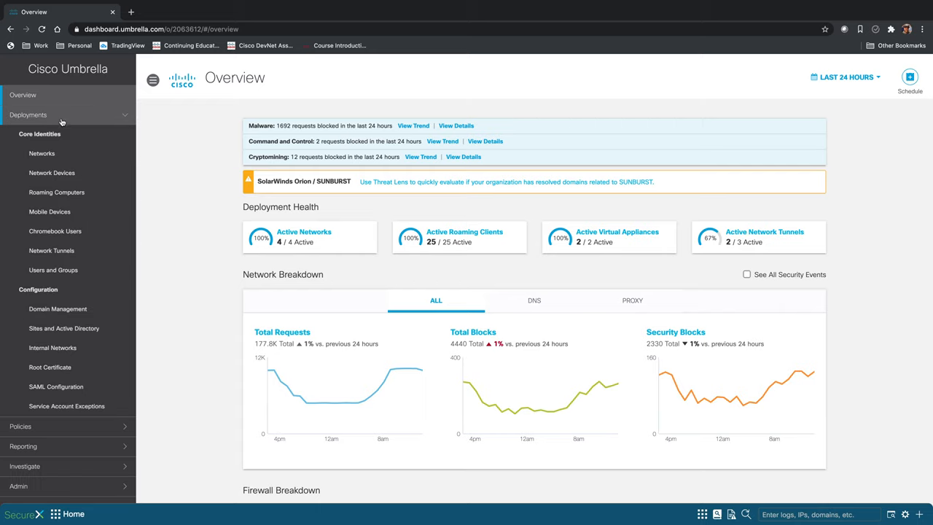
left_click(42, 154)
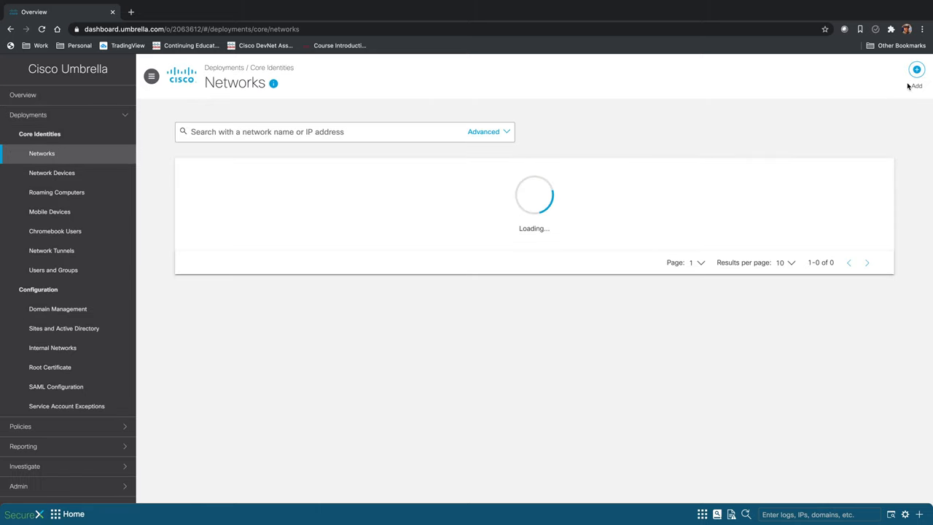
left_click(916, 69)
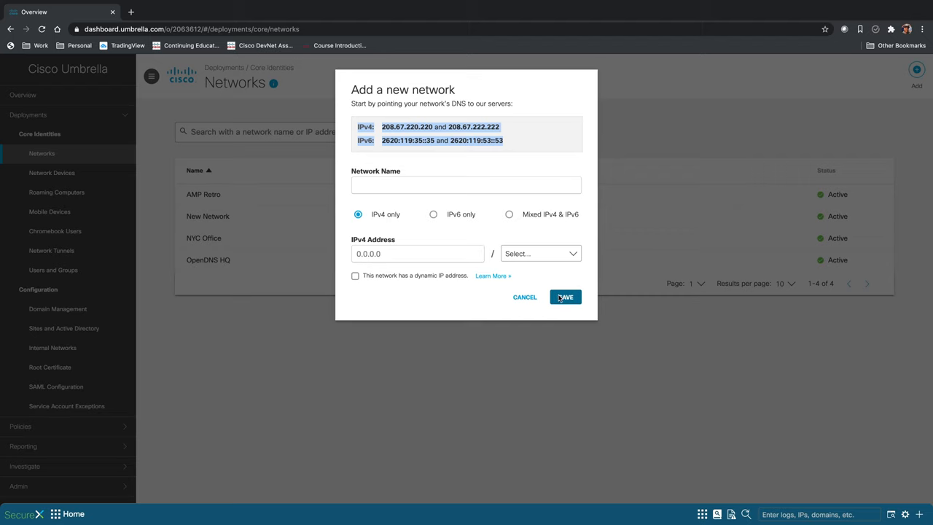
left_click(525, 296)
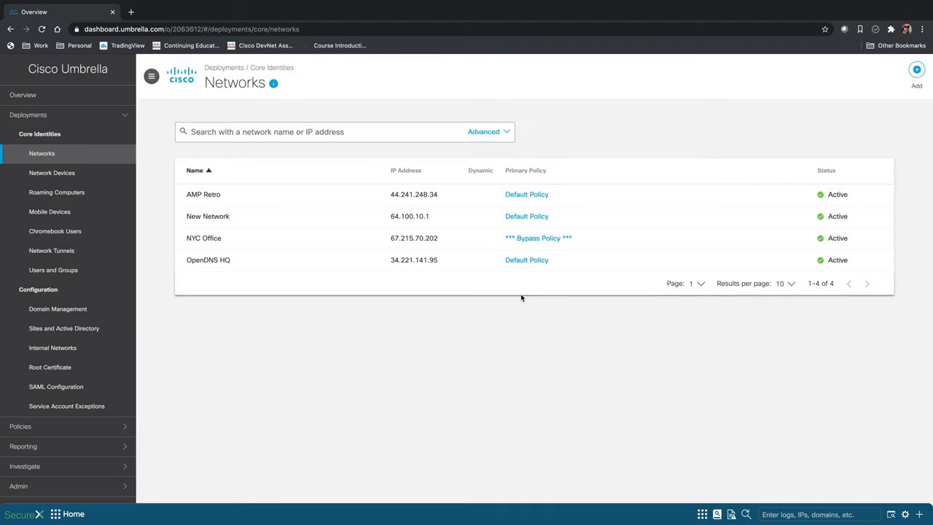
mouse_move(242, 180)
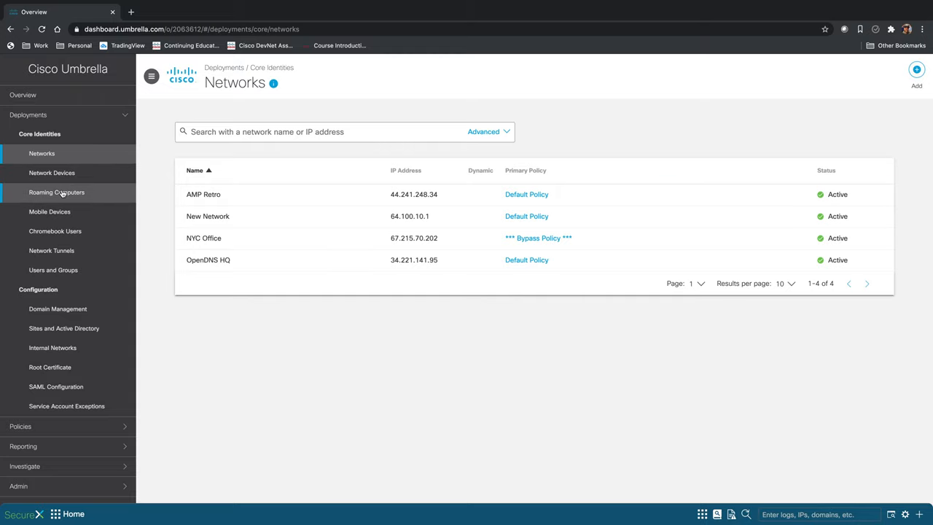
- Show the Roaming Computers list and preview the Roaming Client download options without downloading
left_click(56, 192)
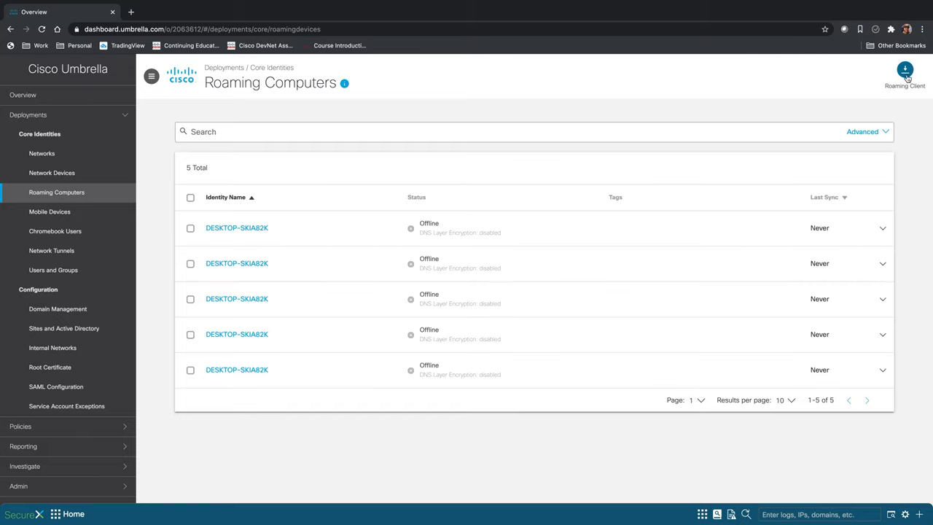
left_click(905, 75)
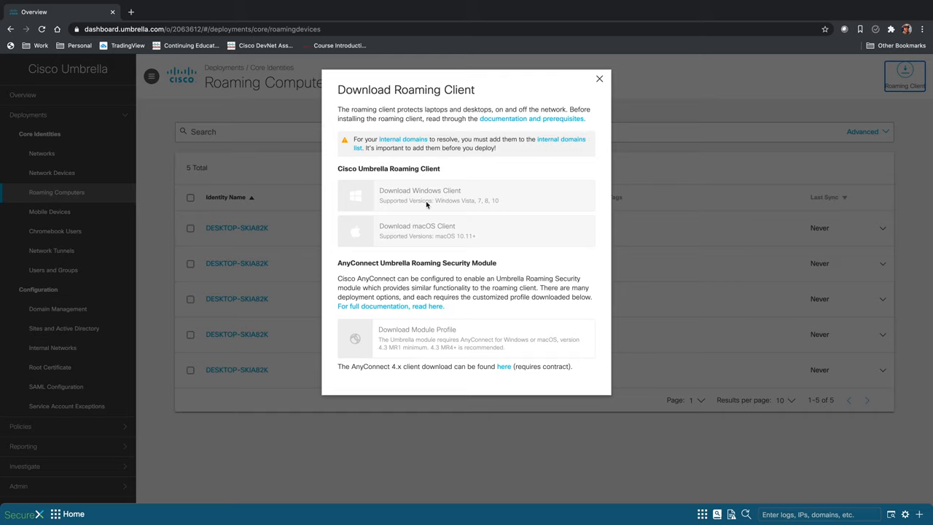
mouse_move(419, 232)
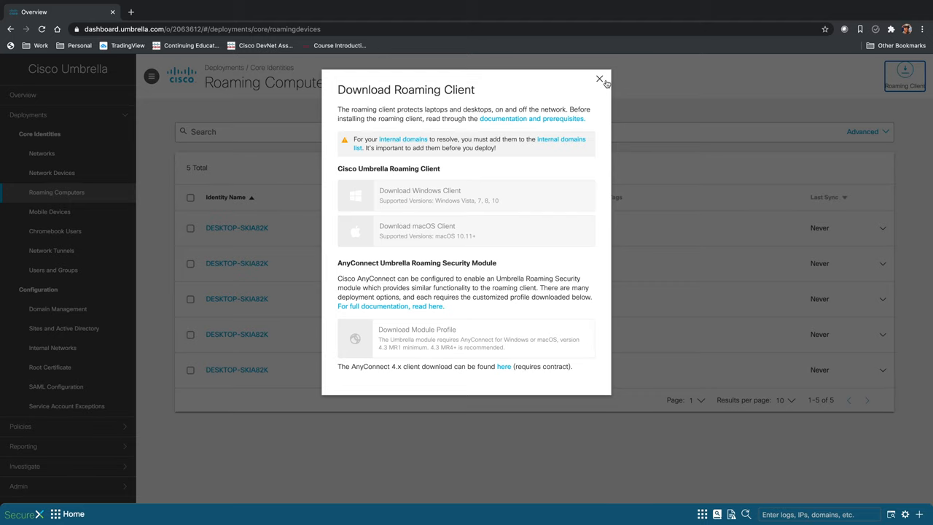
left_click(600, 78)
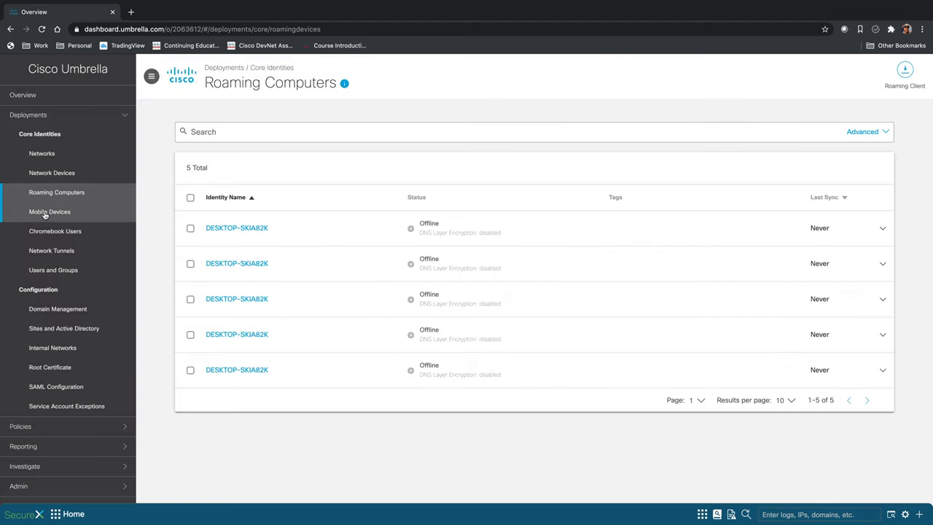
- Open Mobile Devices and scroll through the Manage MDMs integration list
left_click(50, 211)
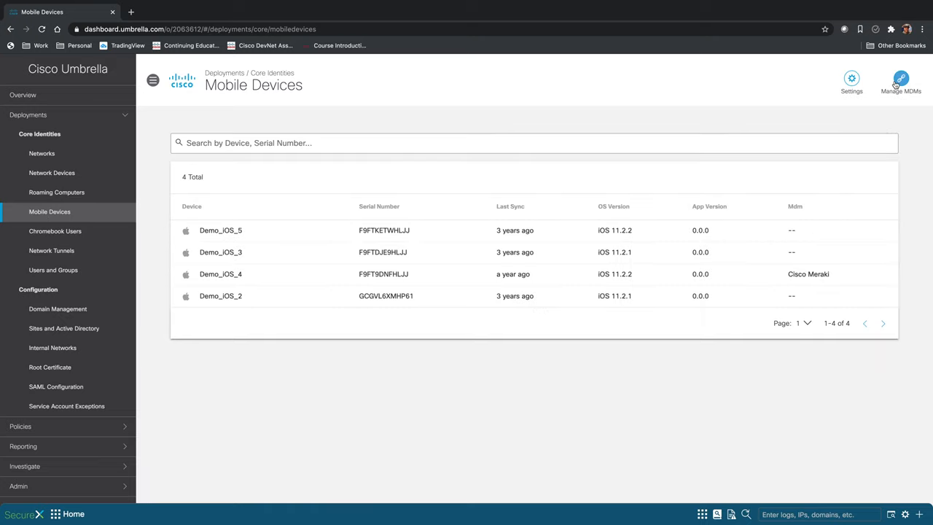
left_click(901, 78)
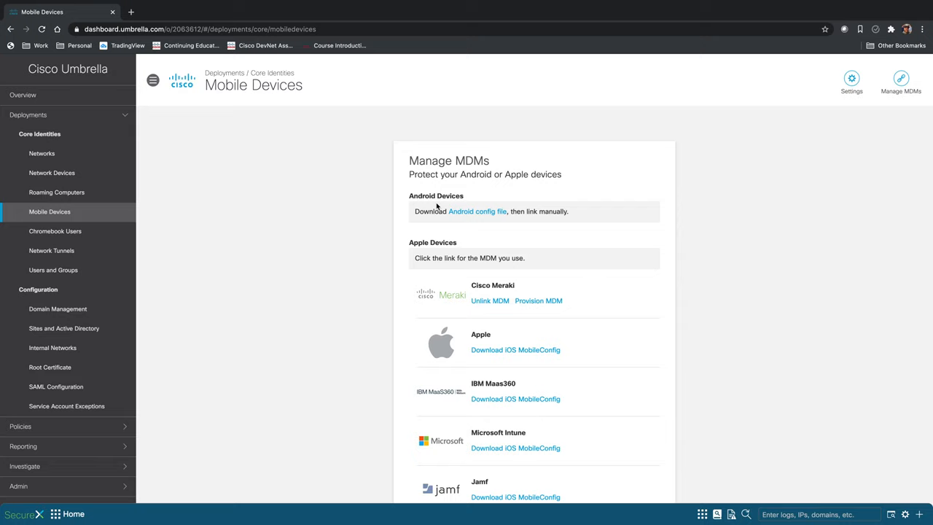
mouse_move(437, 253)
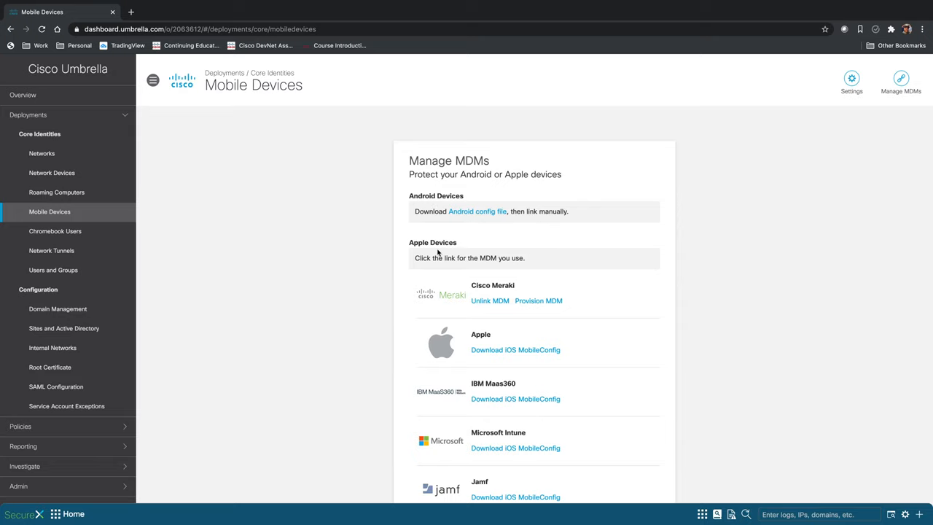
scroll("down", 3)
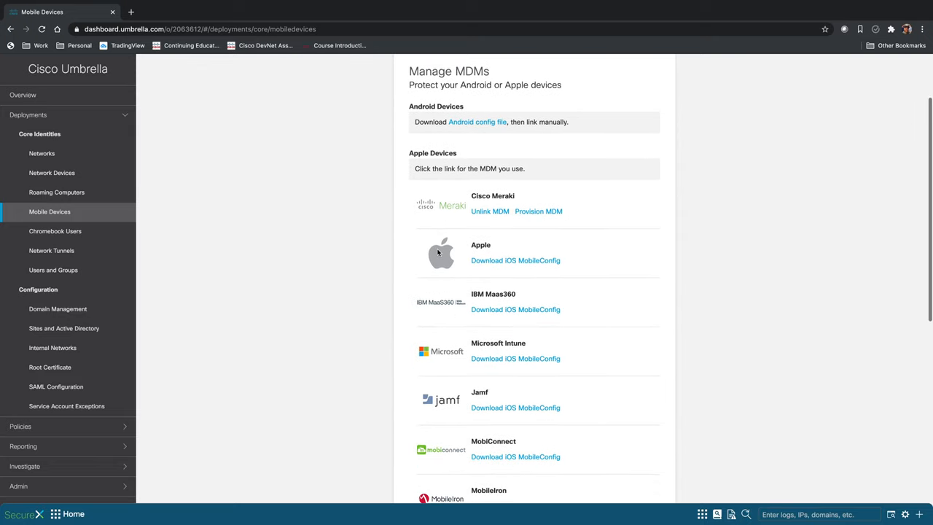
scroll("down", 3)
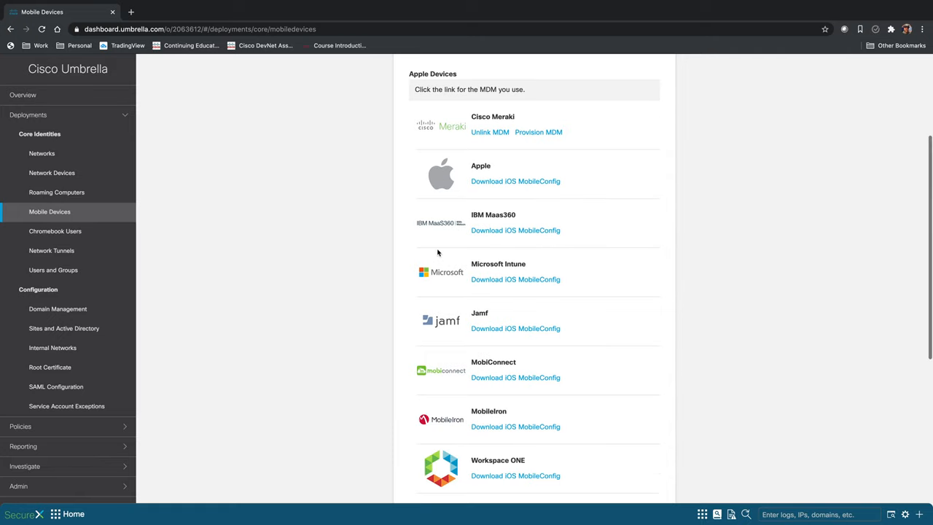
scroll("down", 3)
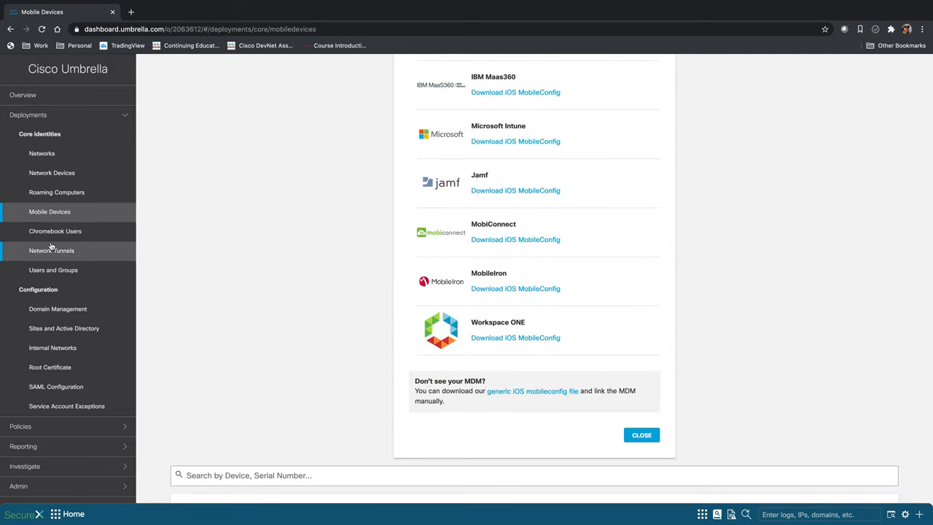
- Show Chromebook Users and preview the Configure client setup steps without applying them
left_click(55, 231)
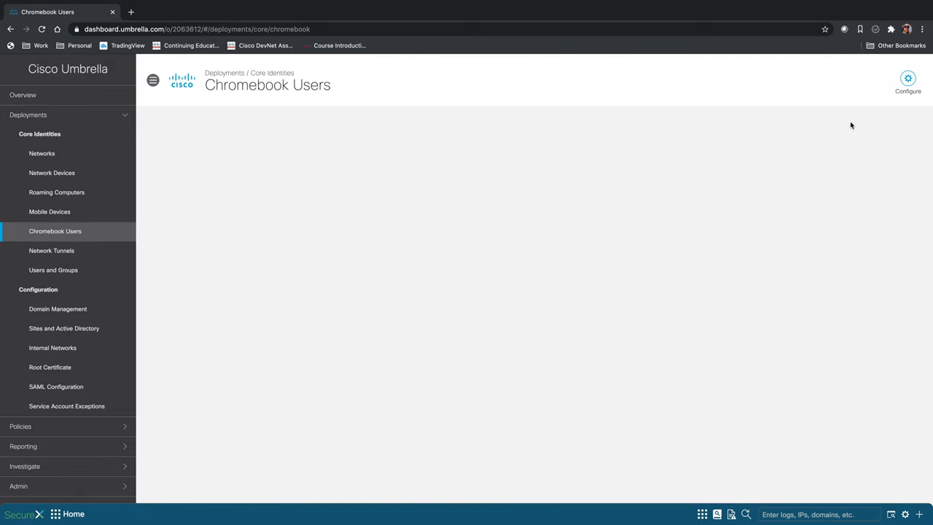
left_click(908, 78)
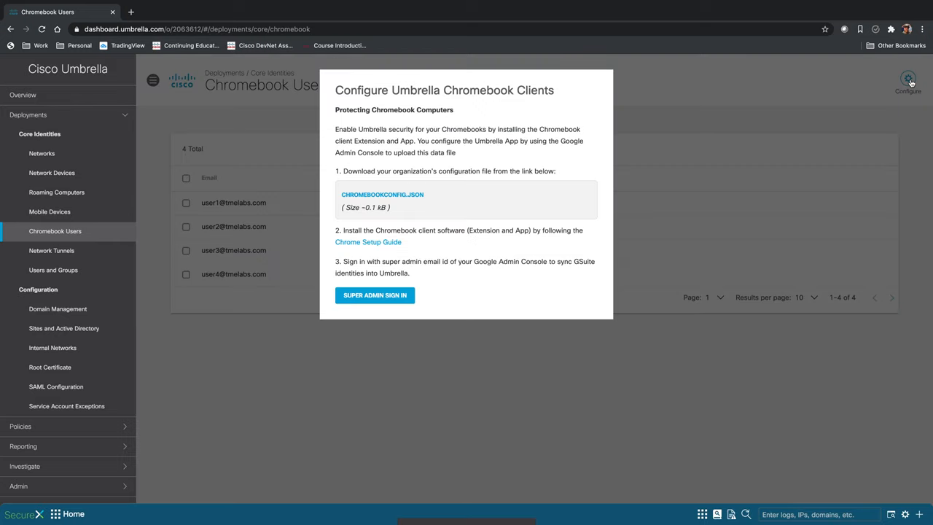
left_click(375, 294)
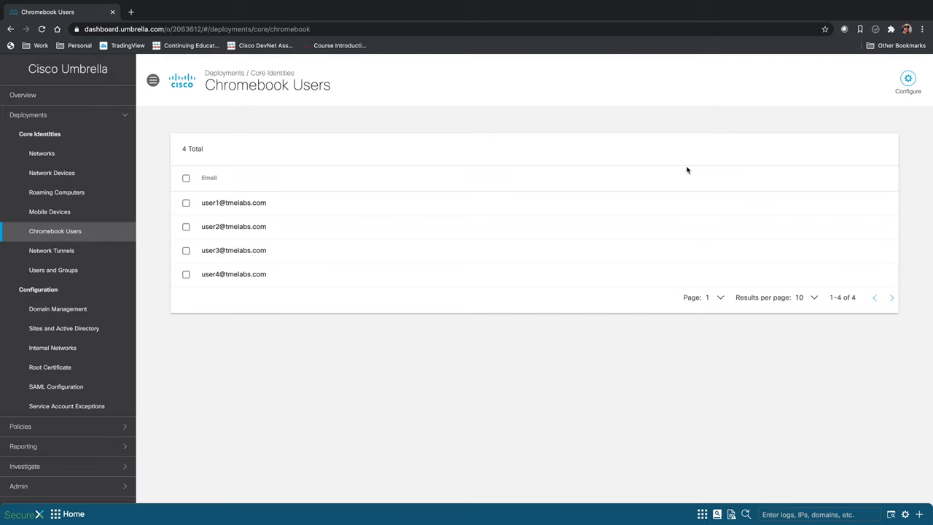
mouse_move(59, 244)
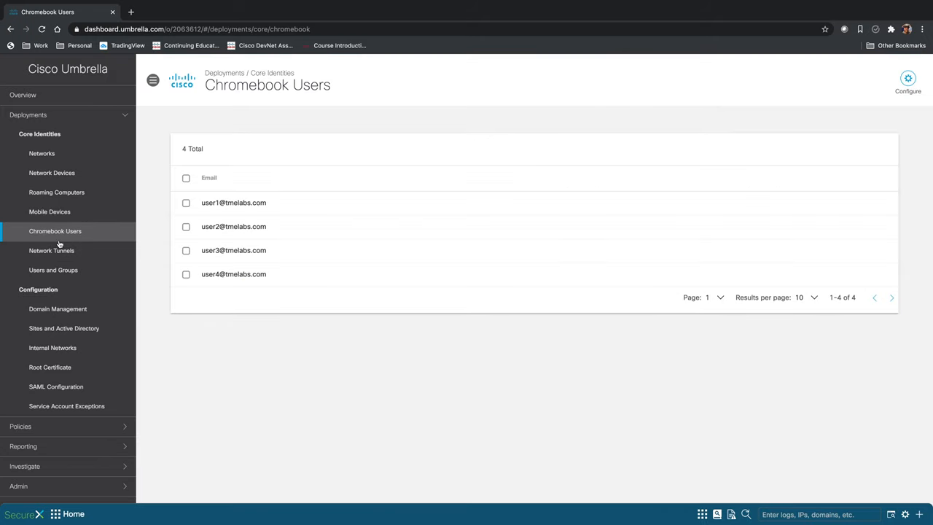
mouse_move(51, 250)
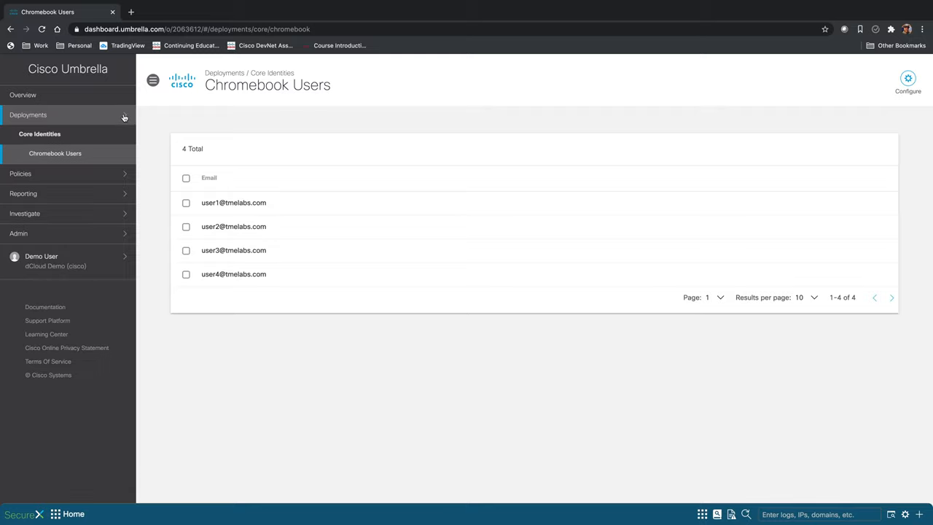
mouse_move(65, 194)
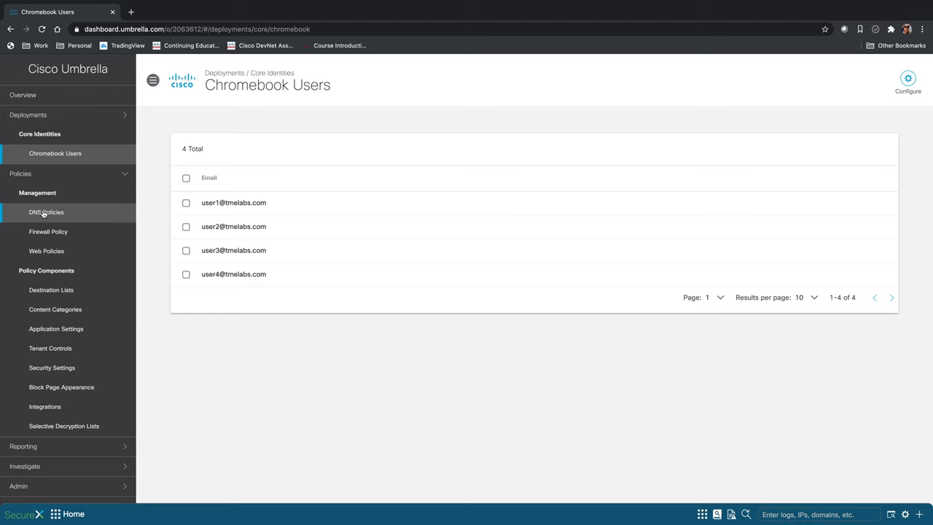
- Begin a DNS policy, review its protection options, and expand Advanced Settings
left_click(46, 212)
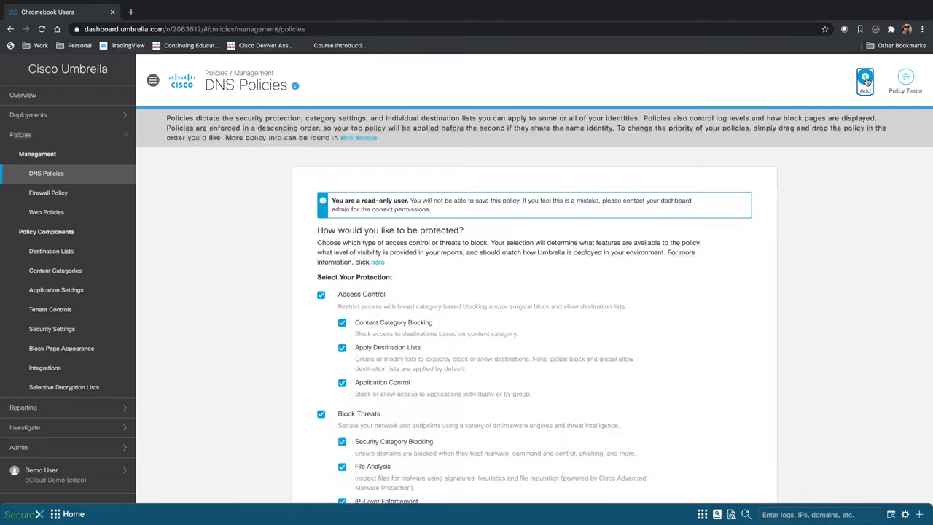
scroll("down", 3)
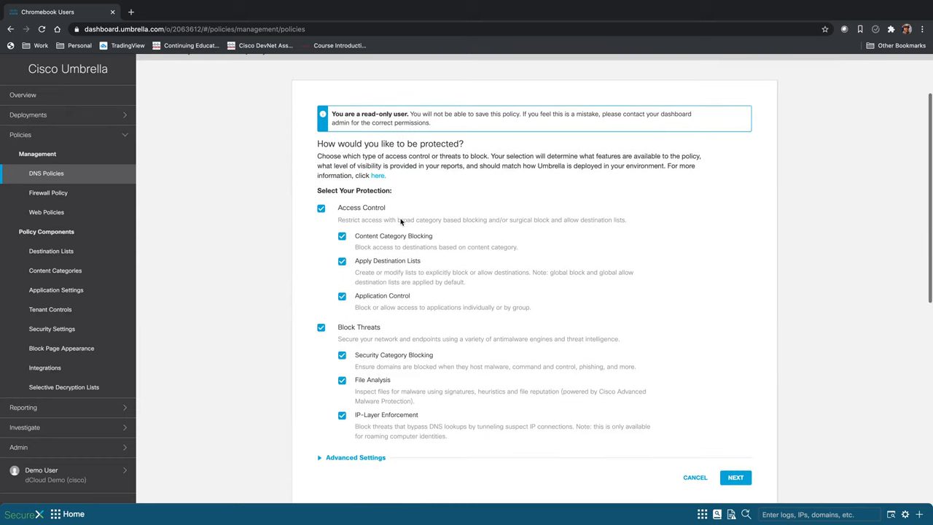
scroll("down", 3)
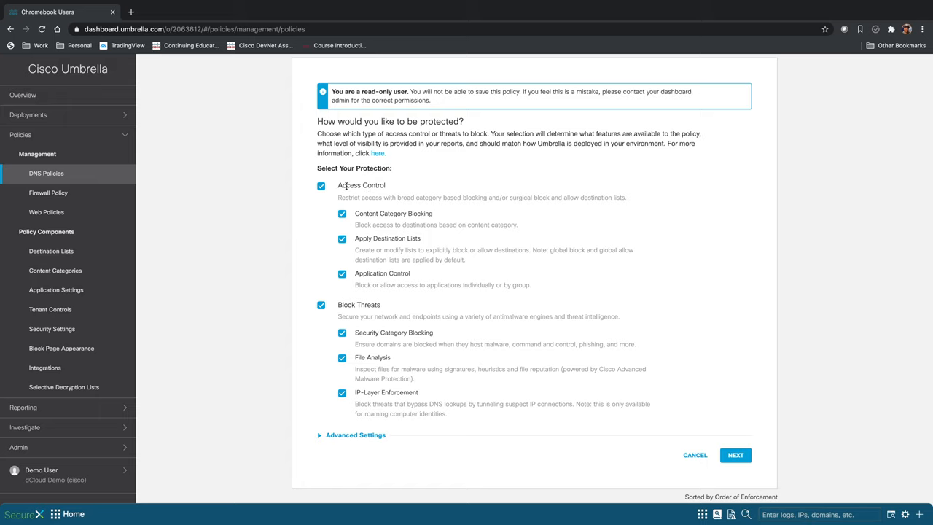
mouse_move(403, 192)
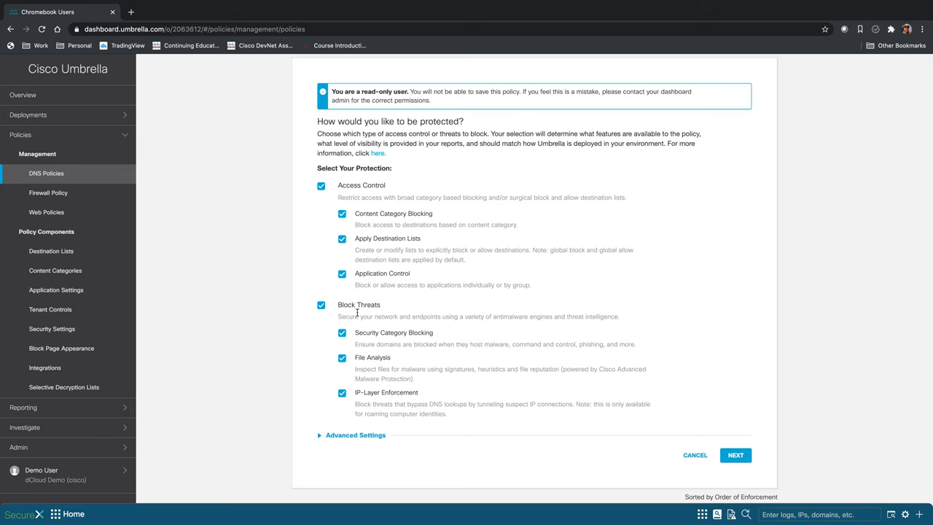
mouse_move(321, 435)
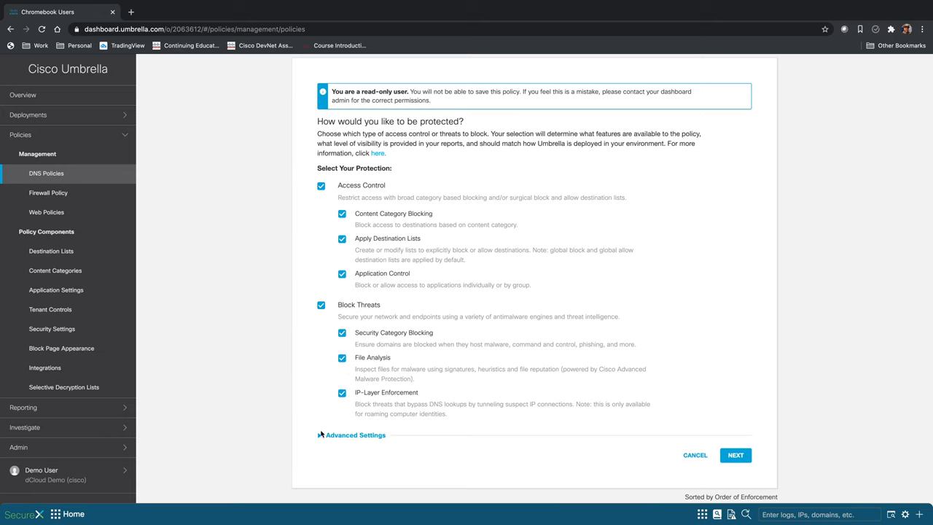
left_click(356, 435)
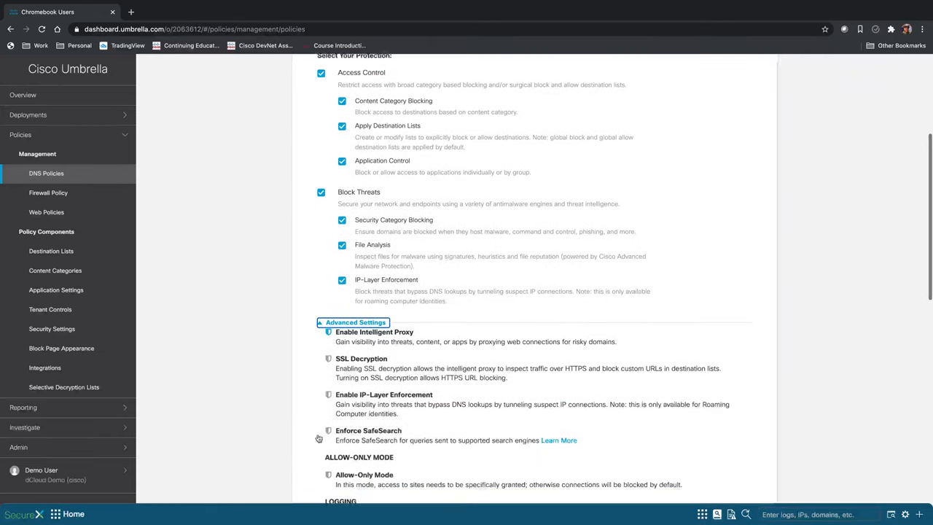
scroll("down", 3)
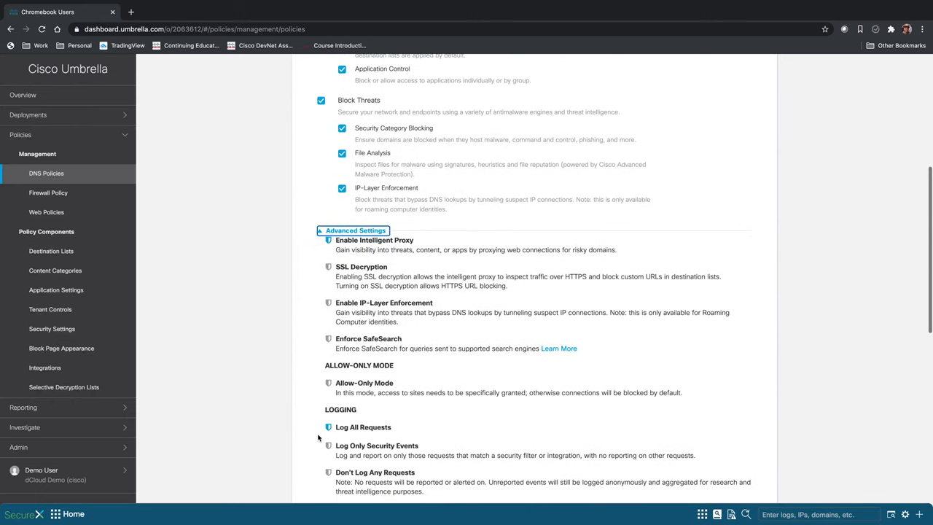
mouse_move(346, 261)
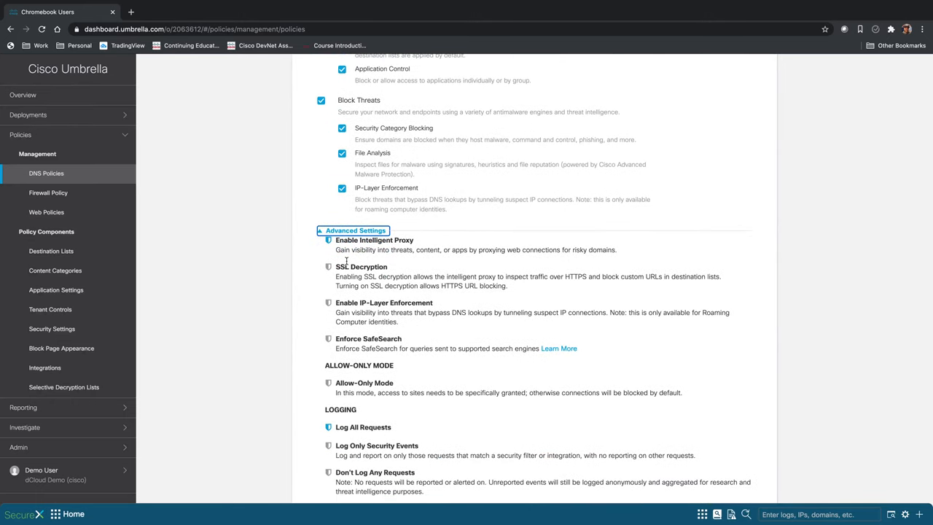
mouse_move(392, 282)
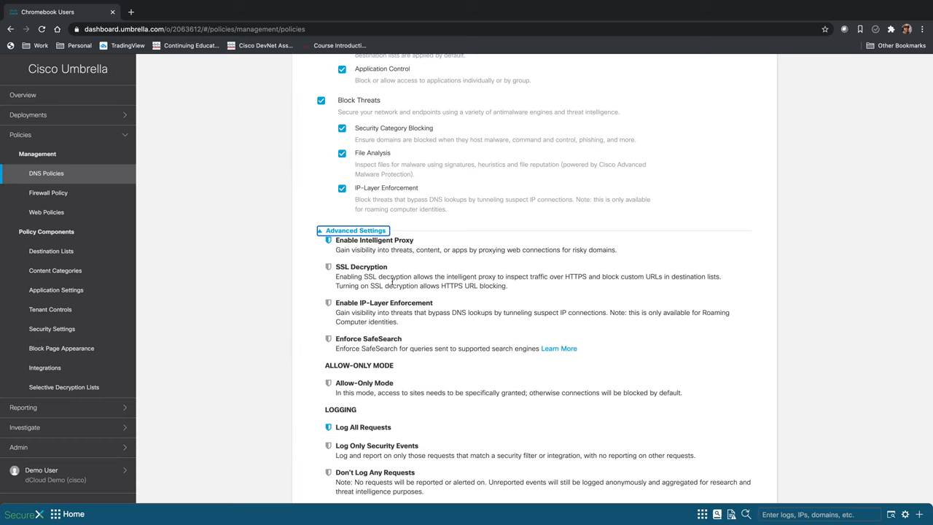
scroll("down", 3)
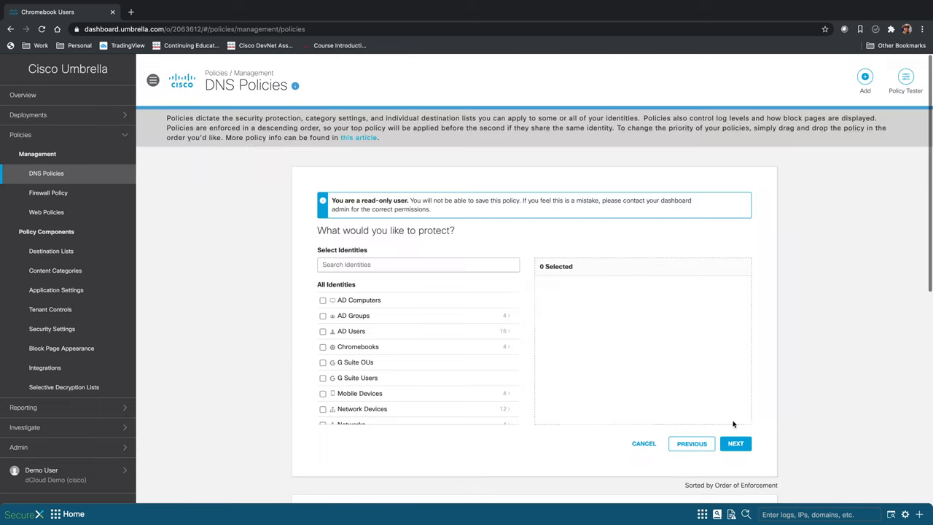
mouse_move(437, 281)
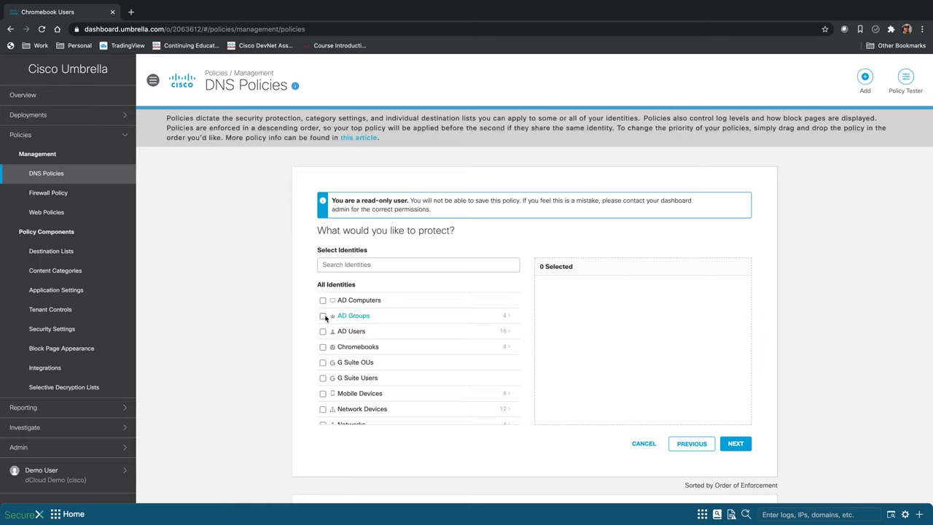
mouse_move(498, 320)
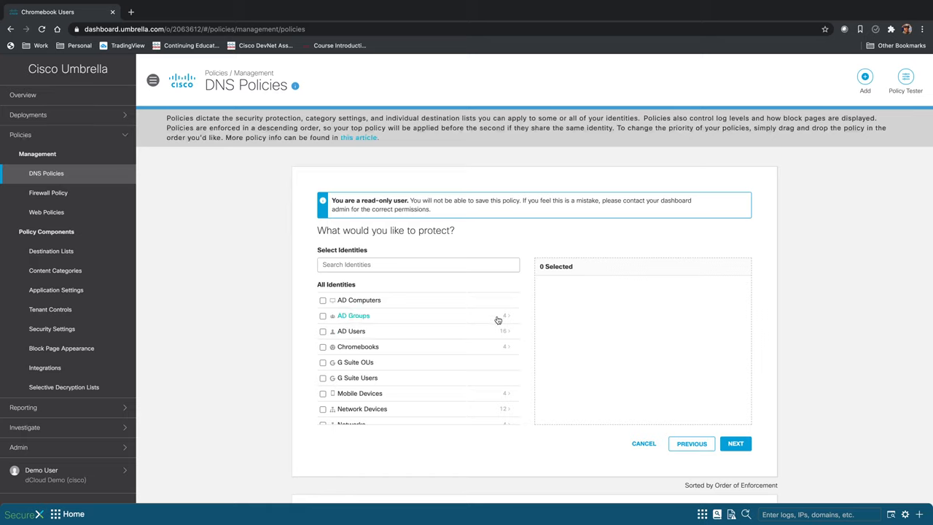
- Browse AD Groups and Doctors, then select AD Users (16 identities) for the policy
left_click(353, 315)
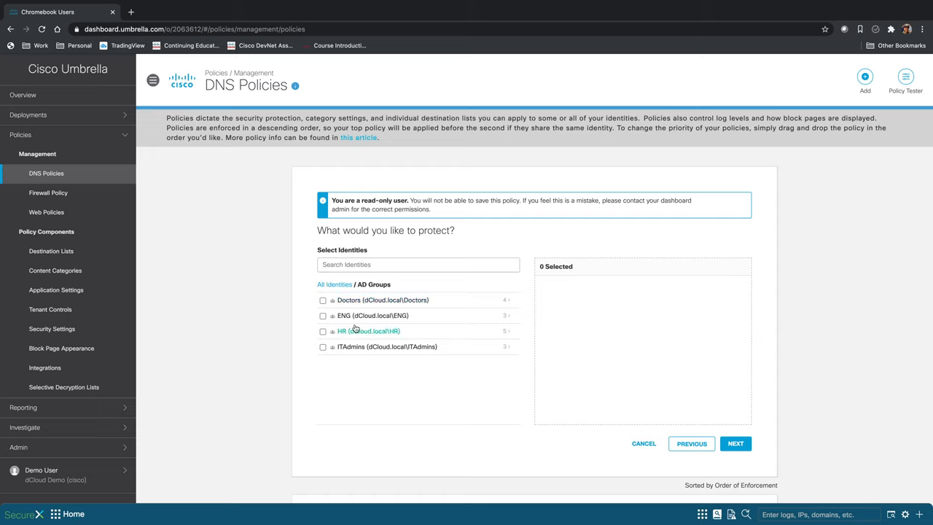
mouse_move(494, 303)
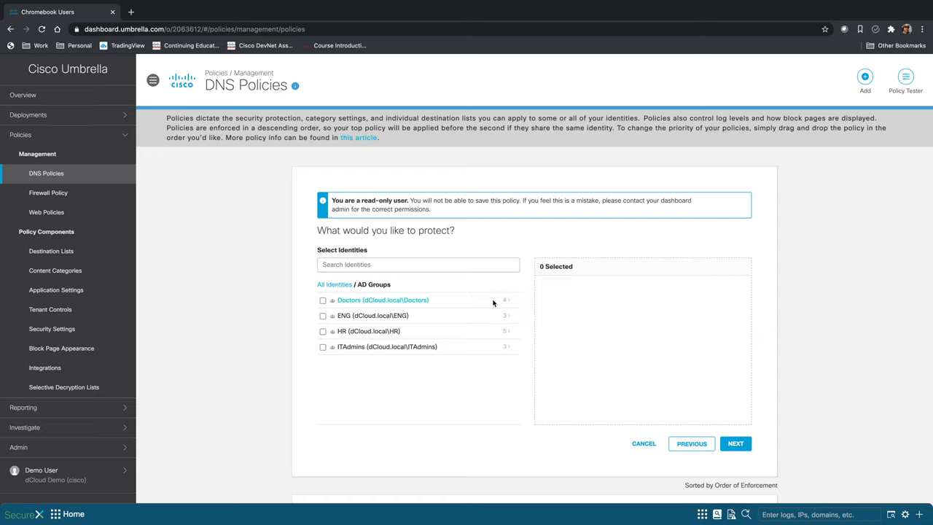
left_click(383, 299)
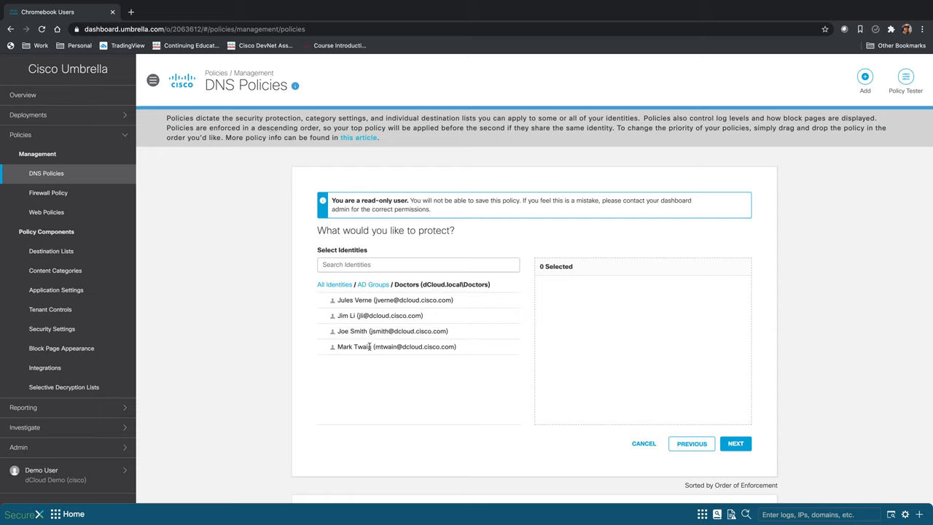
left_click(335, 285)
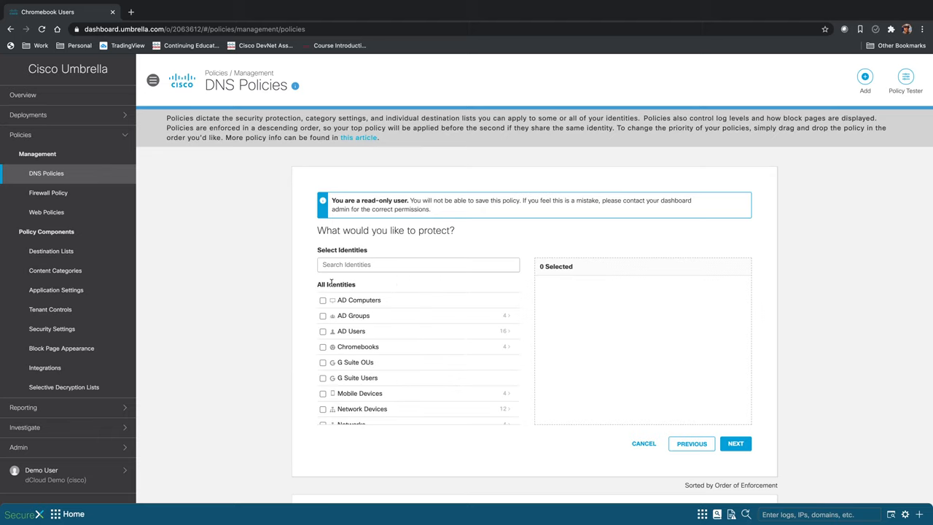
left_click(323, 331)
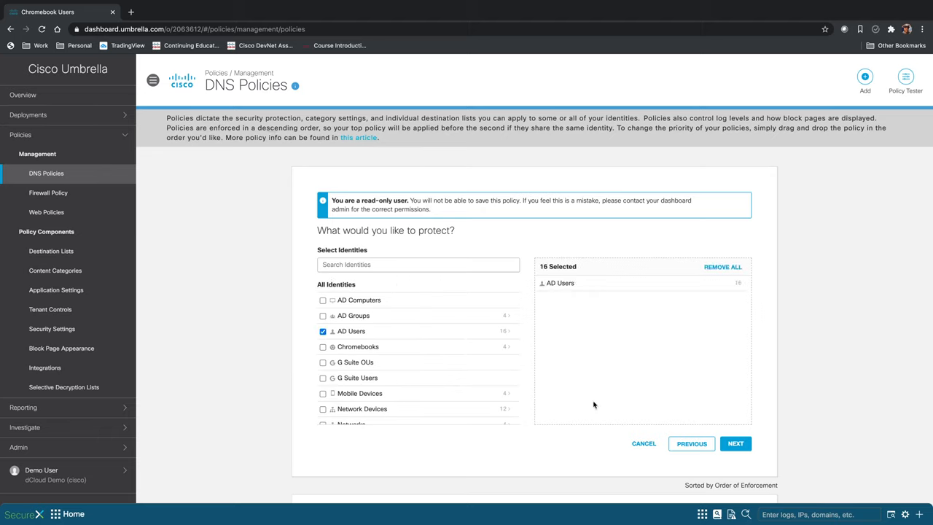
left_click(735, 444)
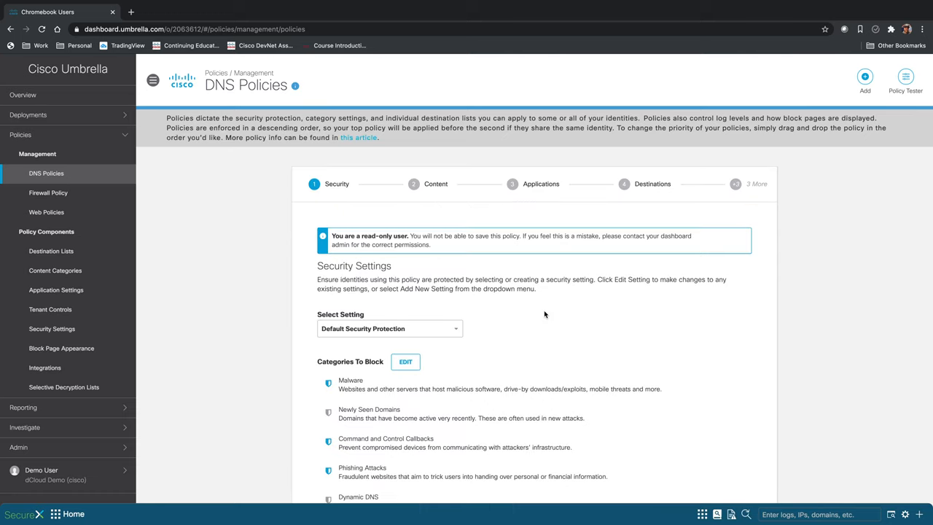
- Review the Default Security Protection blocked categories and accept them unchanged
scroll("down", 3)
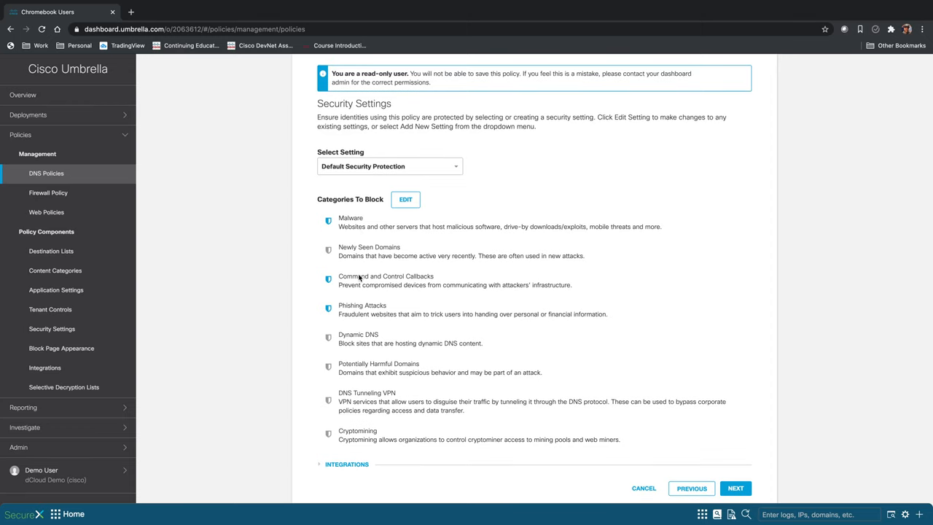
mouse_move(361, 310)
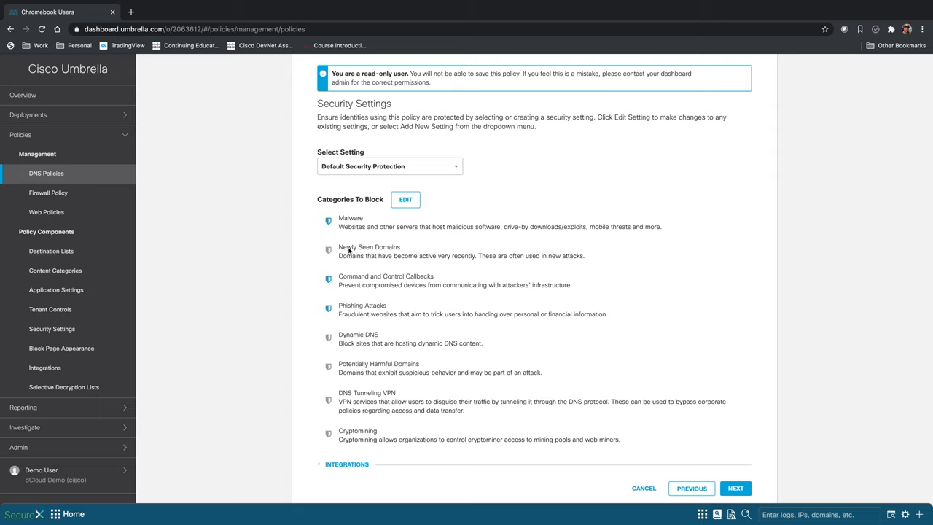
mouse_move(380, 253)
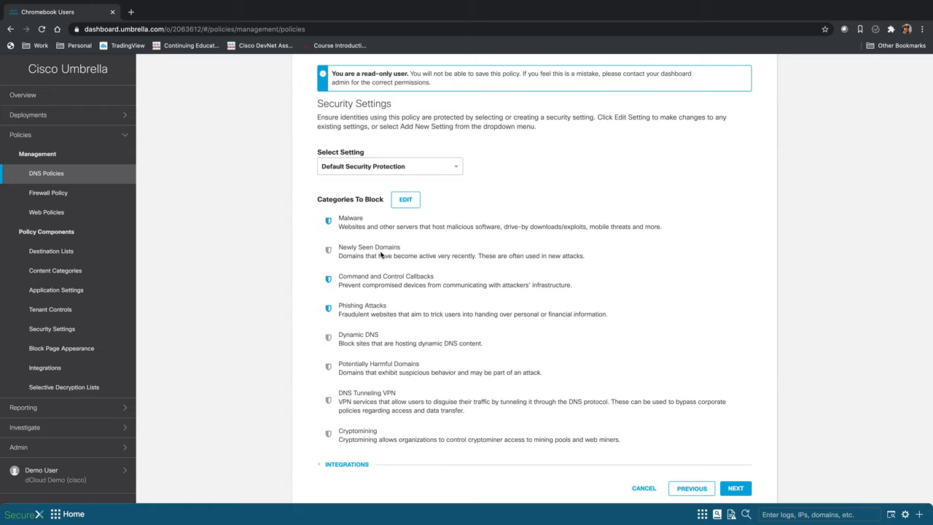
mouse_move(399, 256)
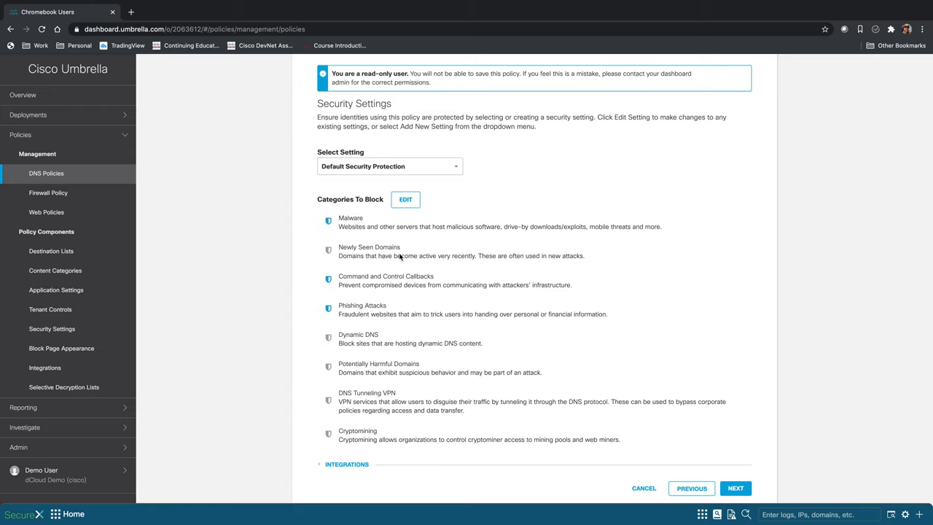
mouse_move(537, 369)
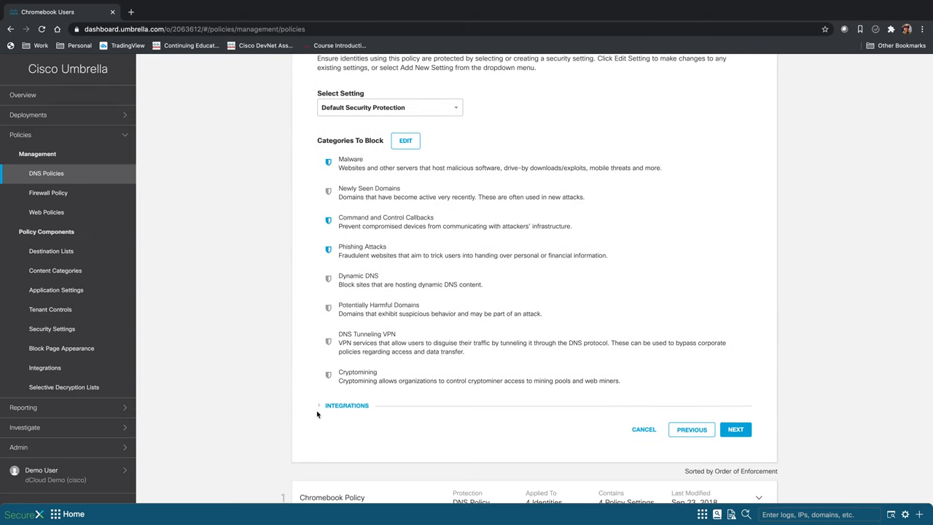
left_click(319, 405)
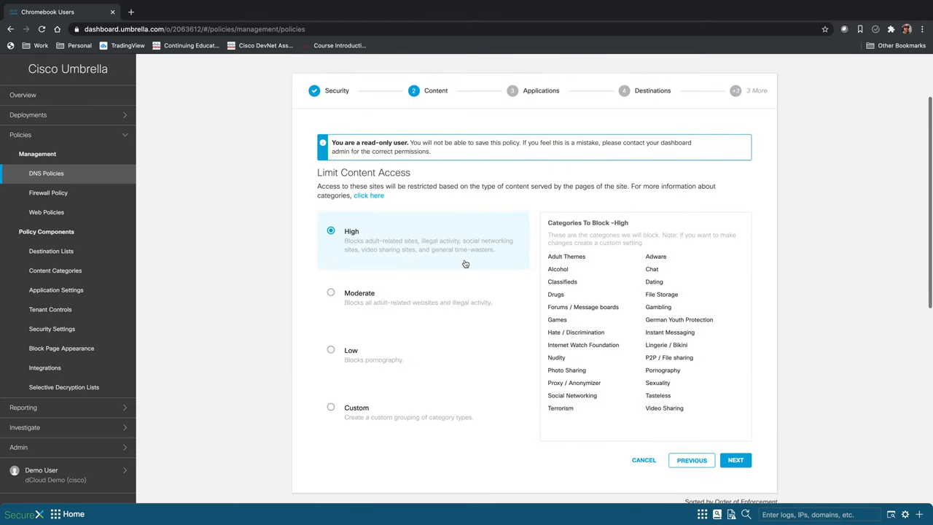
- Preview the Custom category option, then go back to the High content level
scroll("down", 3)
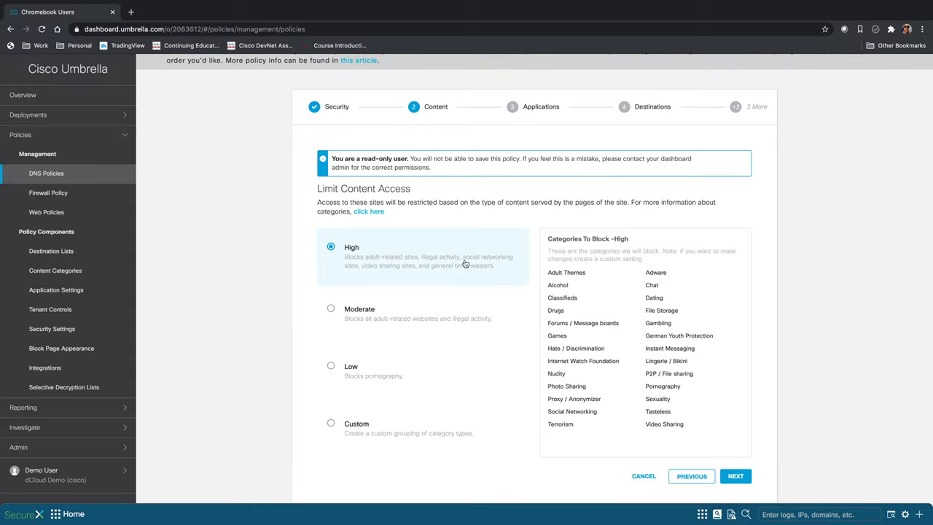
mouse_move(377, 345)
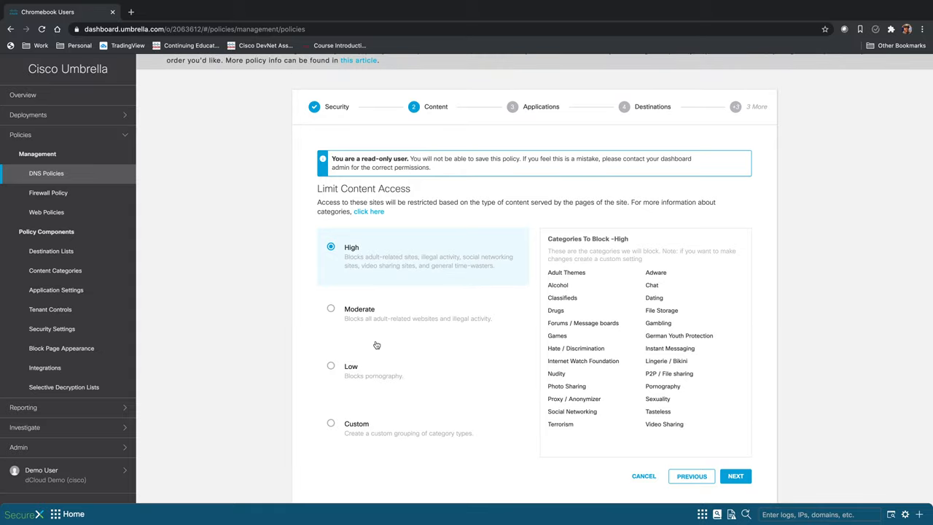
mouse_move(370, 439)
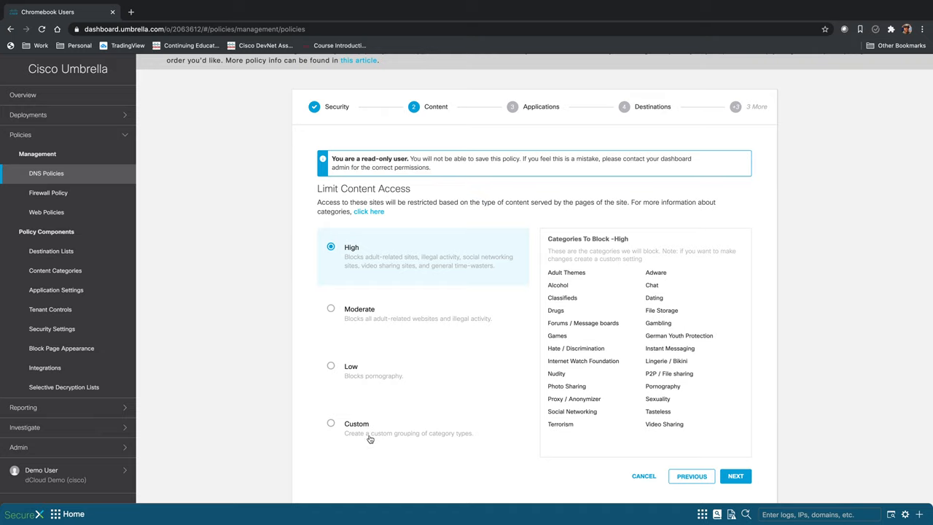
mouse_move(332, 425)
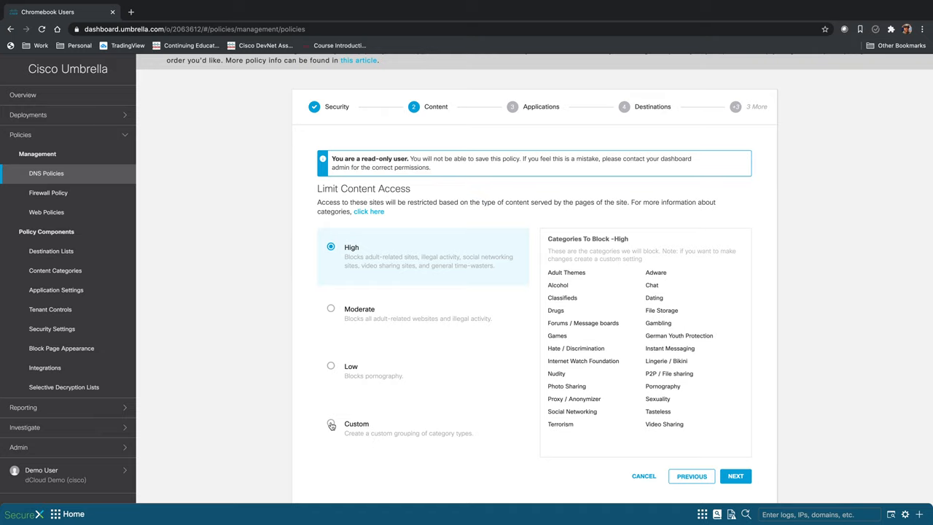
left_click(331, 423)
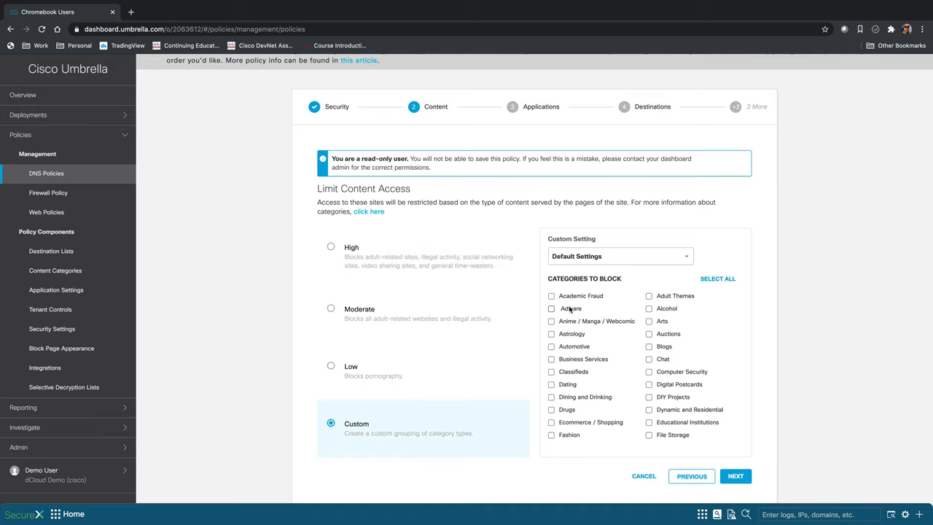
mouse_move(315, 225)
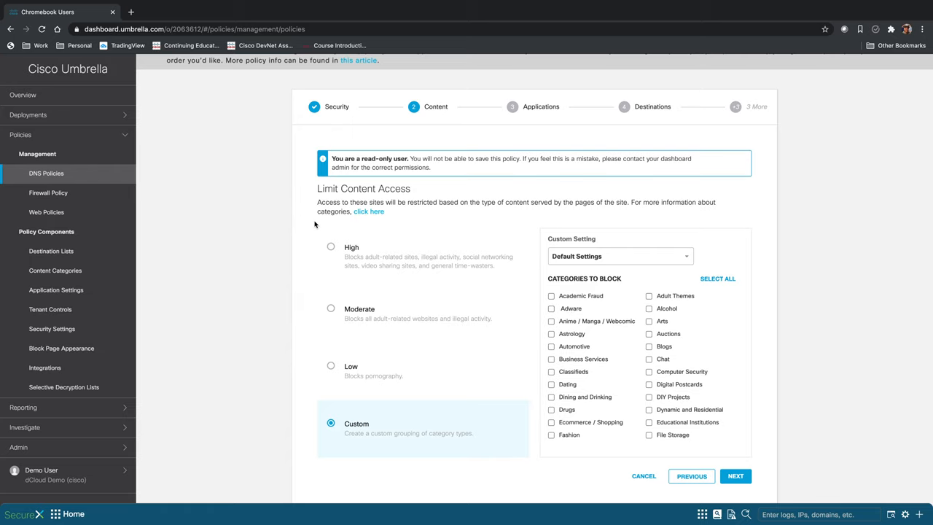
left_click(331, 247)
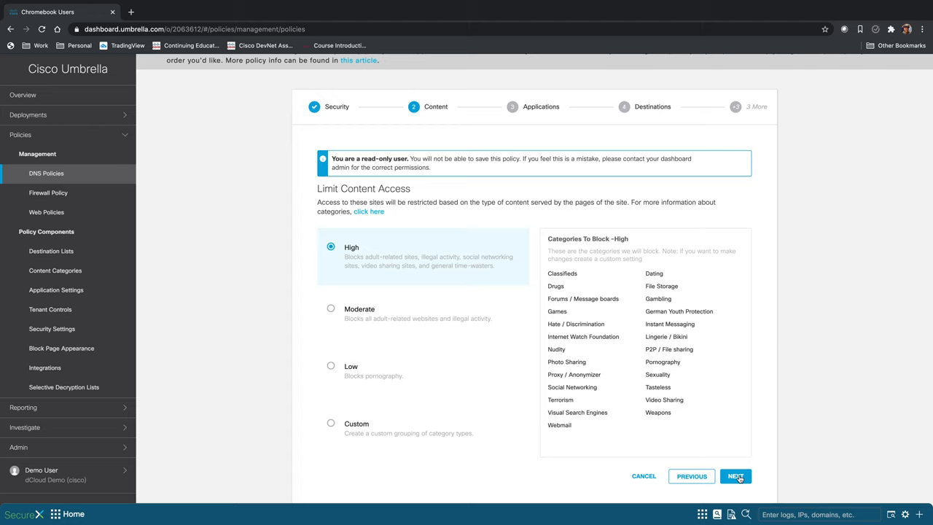
left_click(736, 476)
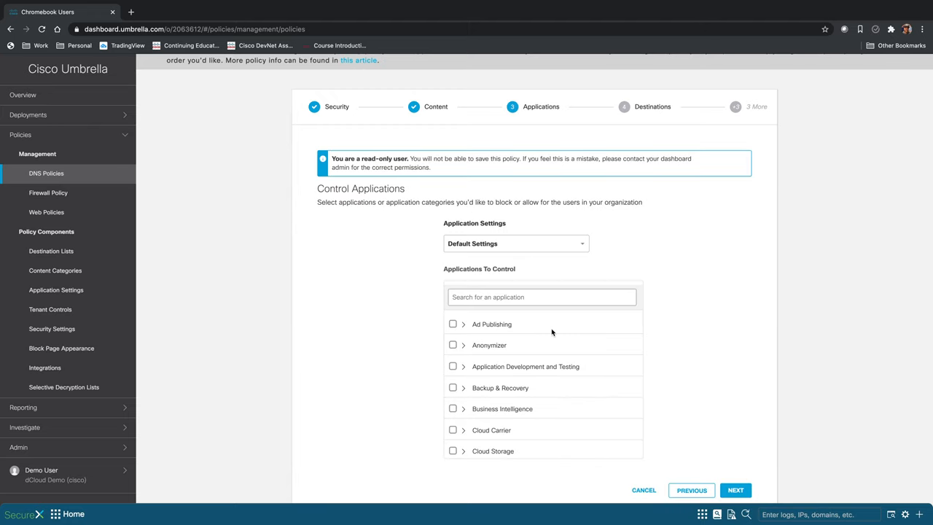
mouse_move(496, 348)
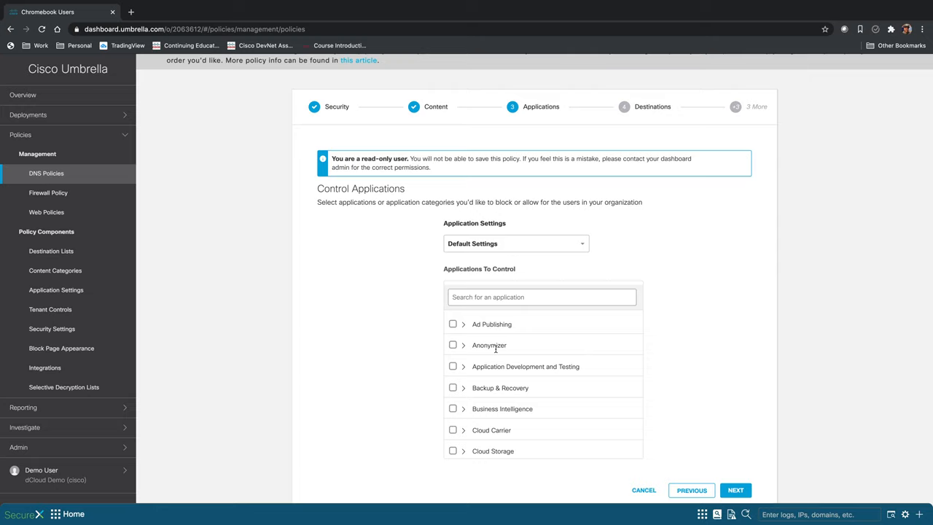
- Review the application controls, expanding Social Networking, and accept them unchanged
scroll("down", 3)
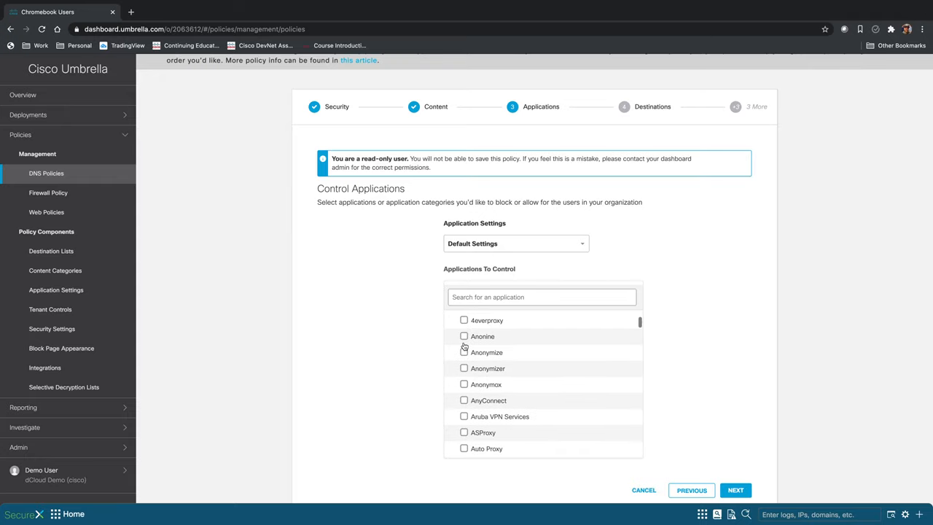
scroll("down", 3)
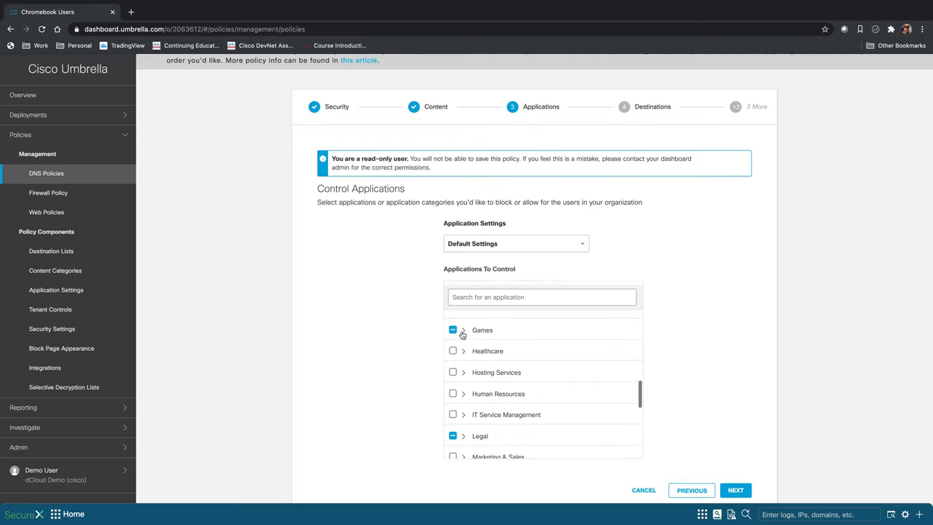
scroll("down", 3)
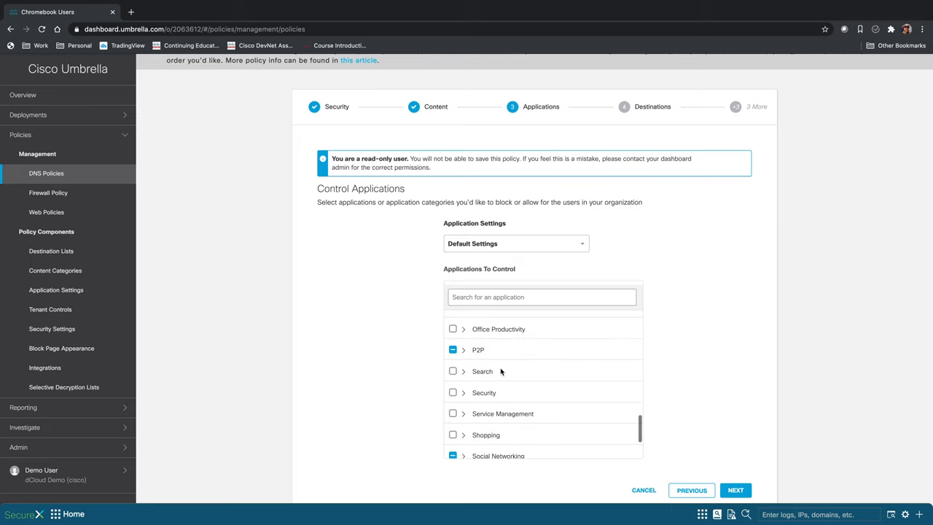
scroll("down", 3)
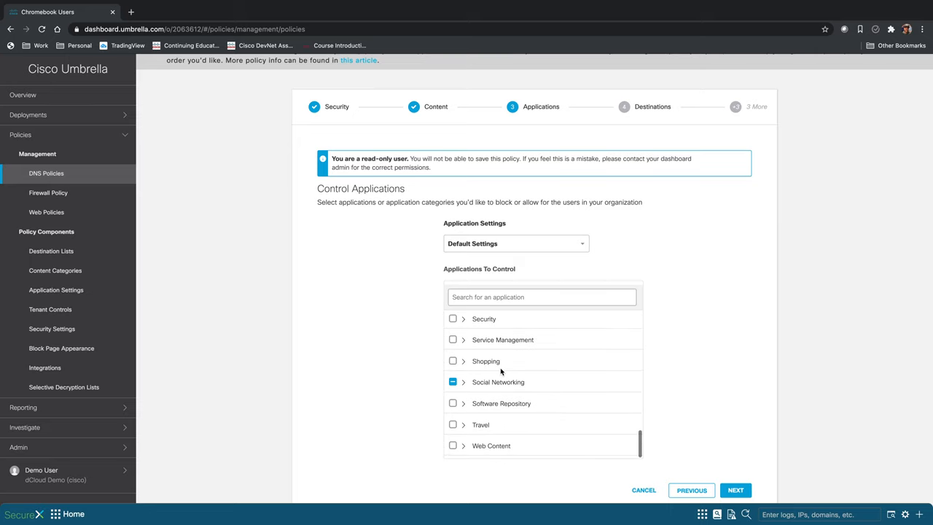
mouse_move(467, 385)
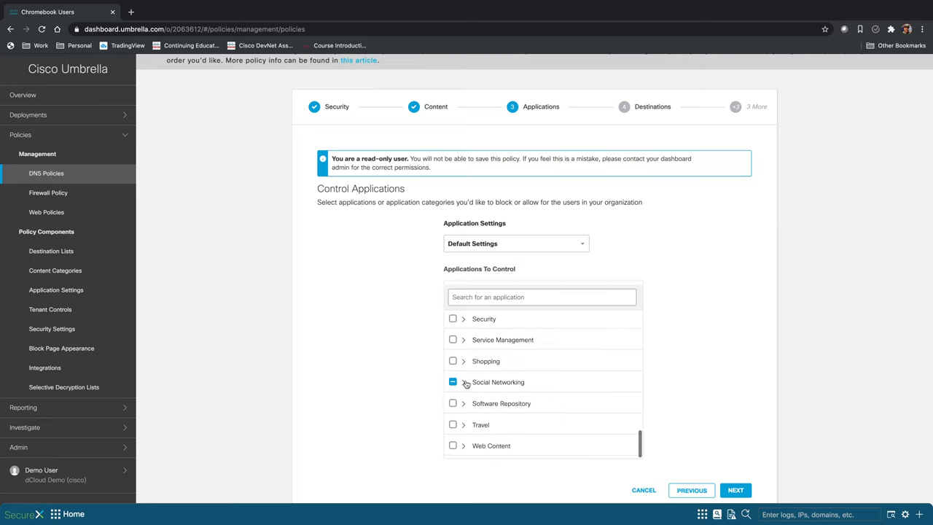
left_click(464, 383)
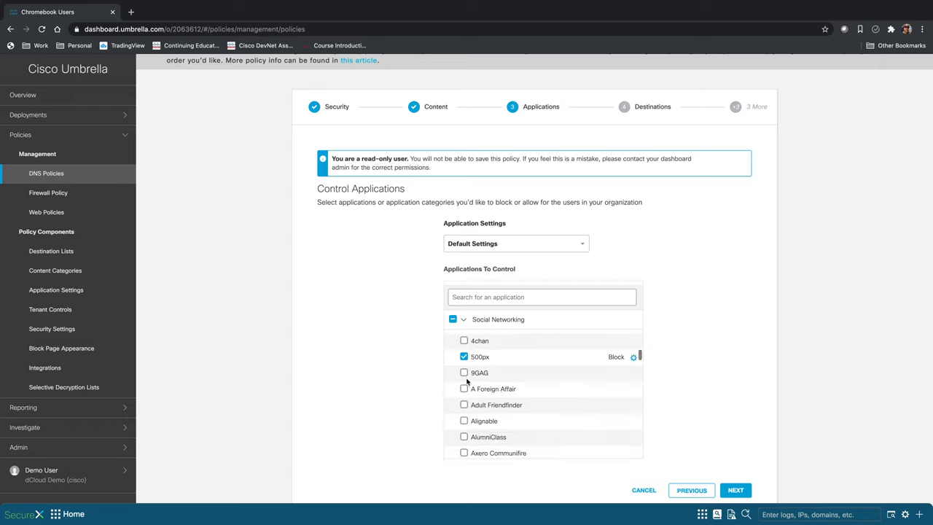
scroll("down", 3)
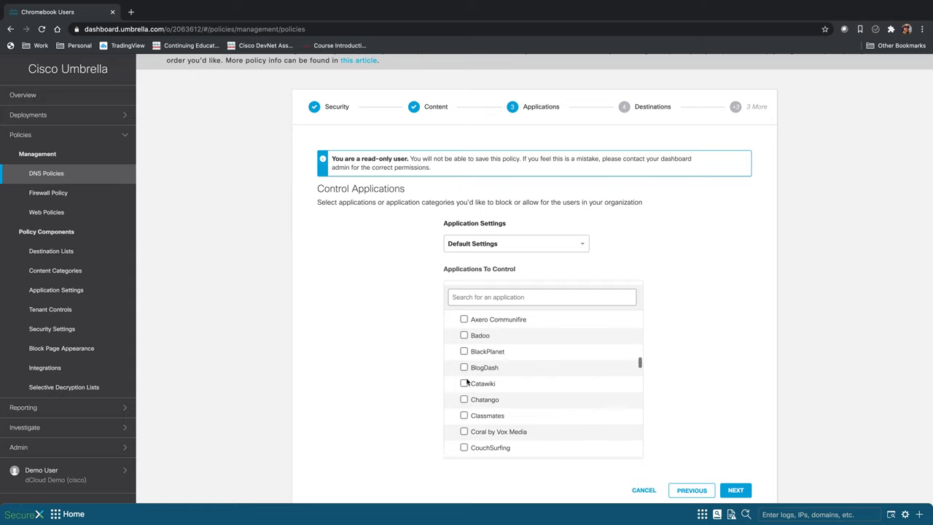
scroll("down", 3)
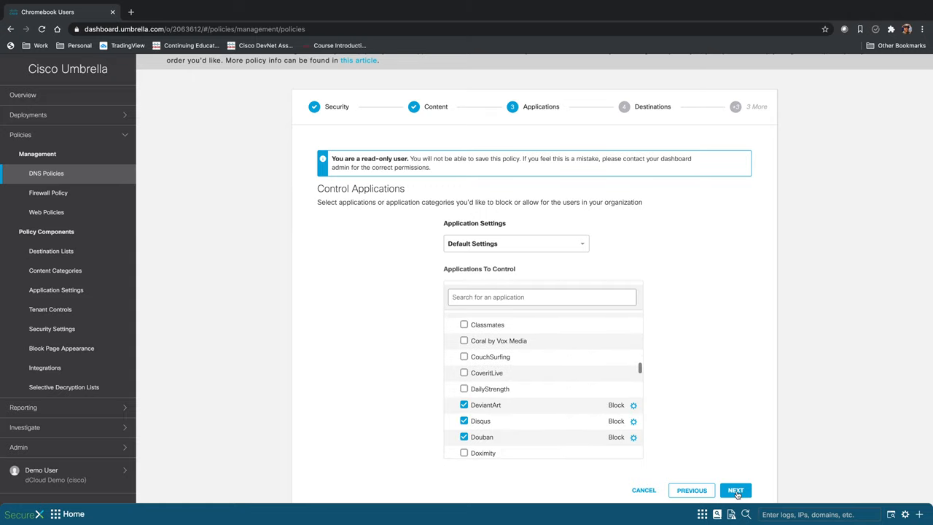
scroll("down", 3)
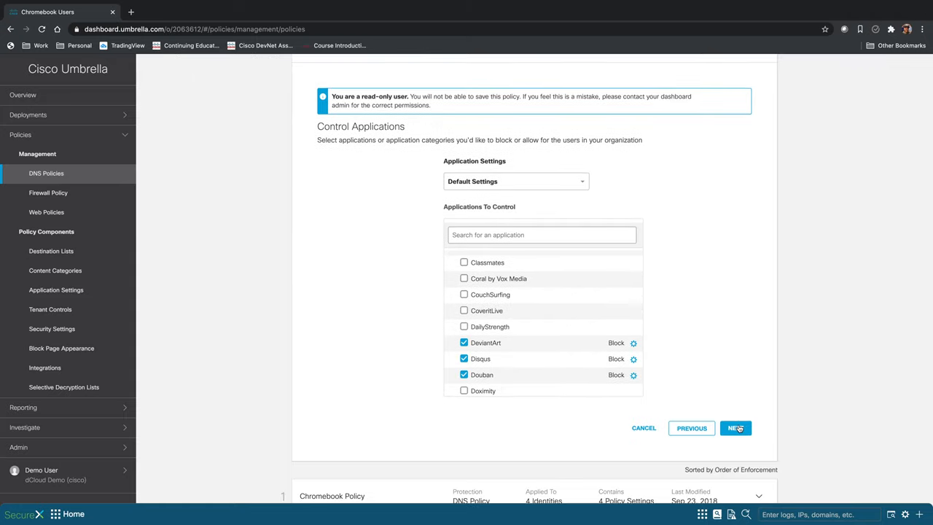
left_click(736, 428)
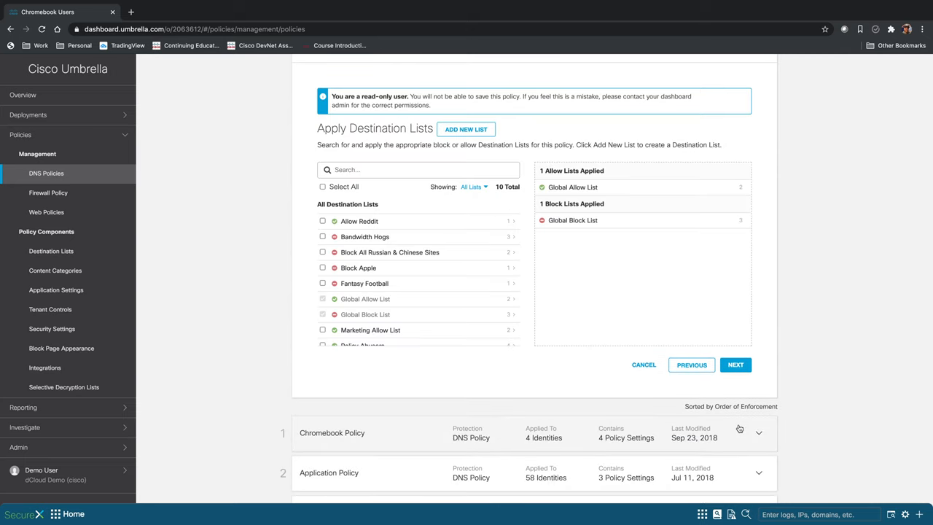
mouse_move(365, 236)
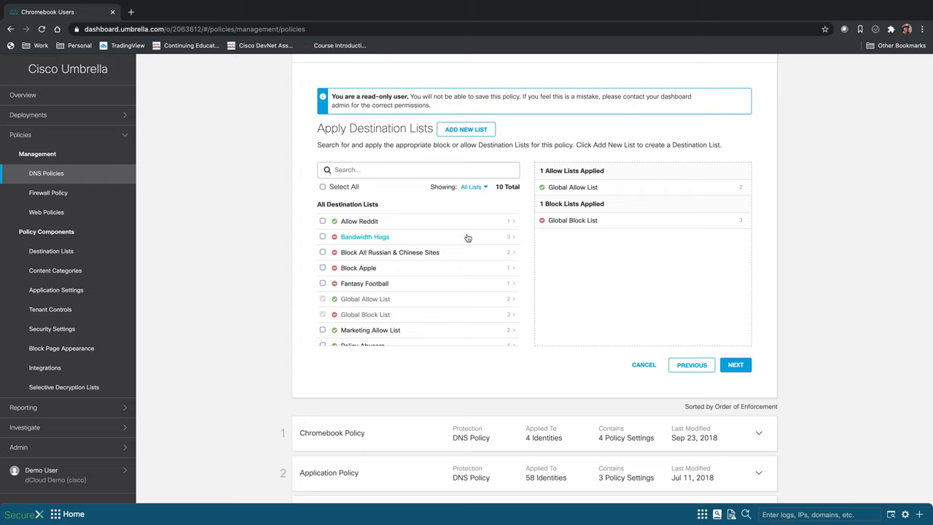
mouse_move(585, 254)
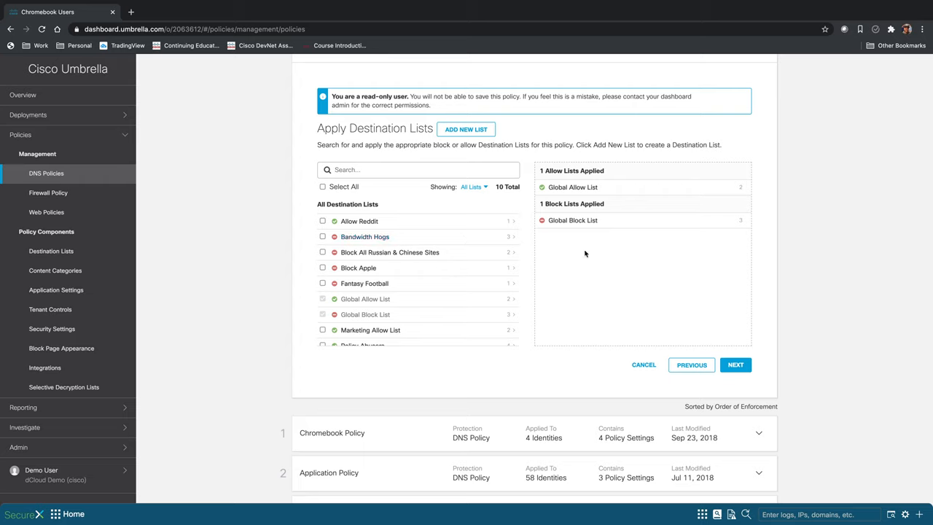
mouse_move(612, 266)
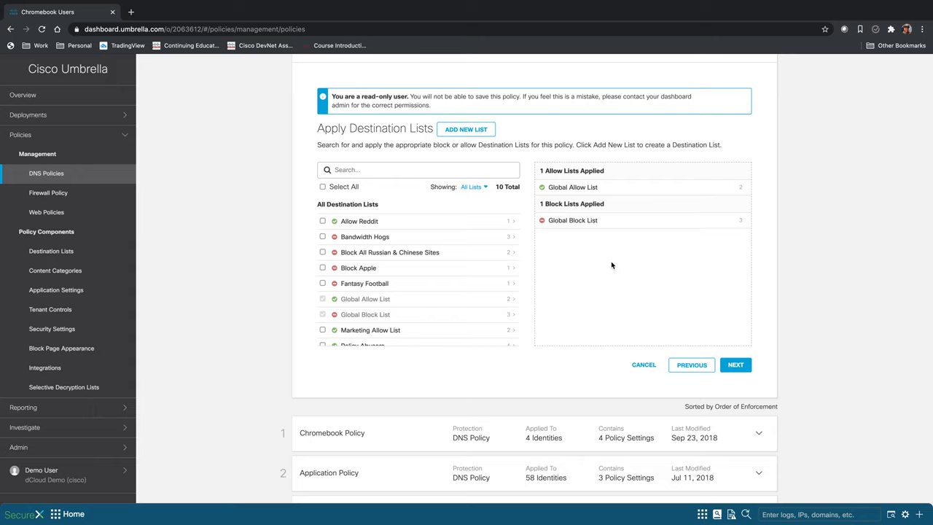
mouse_move(681, 305)
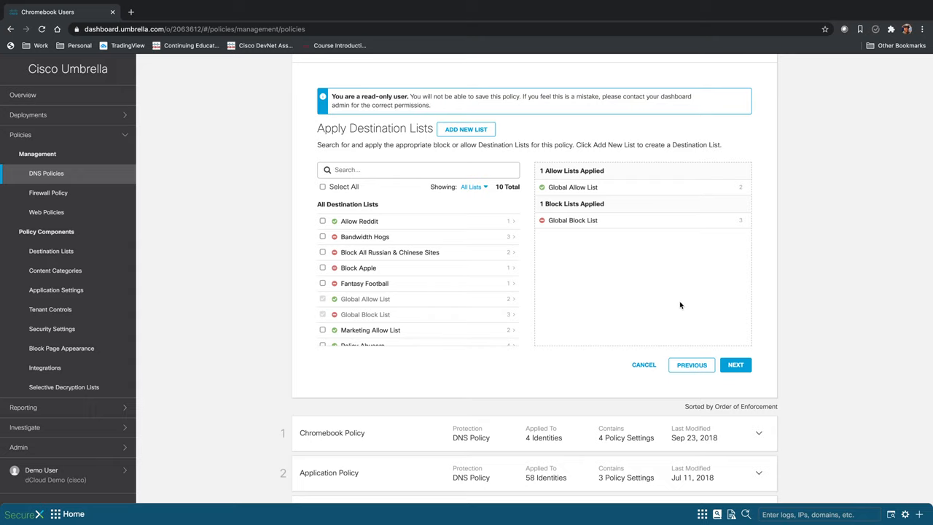
- Accept the Global Allow List and Global Block List unchanged and reach File Analysis
left_click(735, 365)
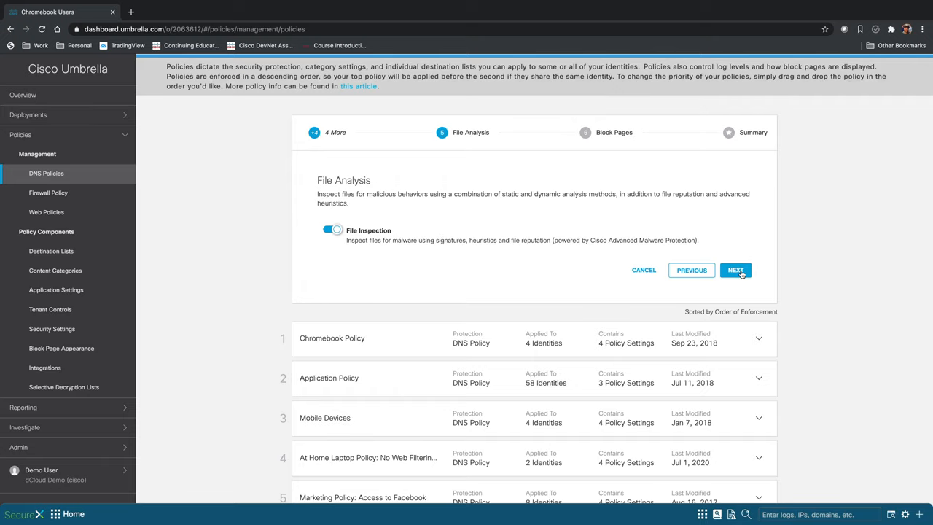
- Pass File Analysis and keep Umbrella's default block page appearance to reach Summary
left_click(735, 270)
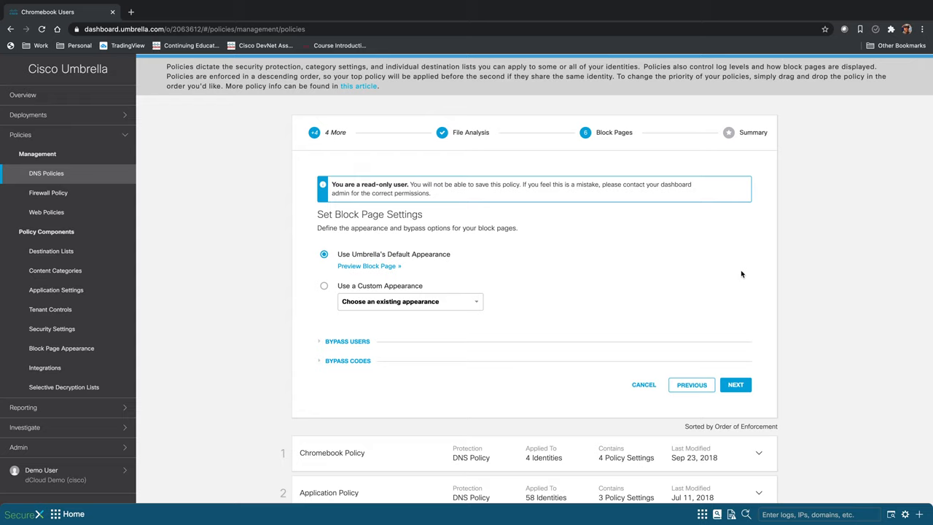
mouse_move(645, 216)
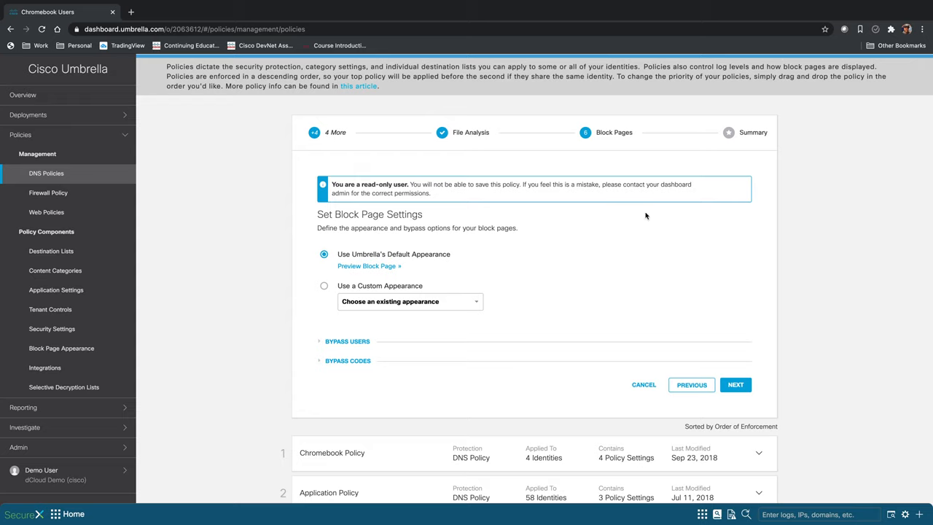
mouse_move(576, 213)
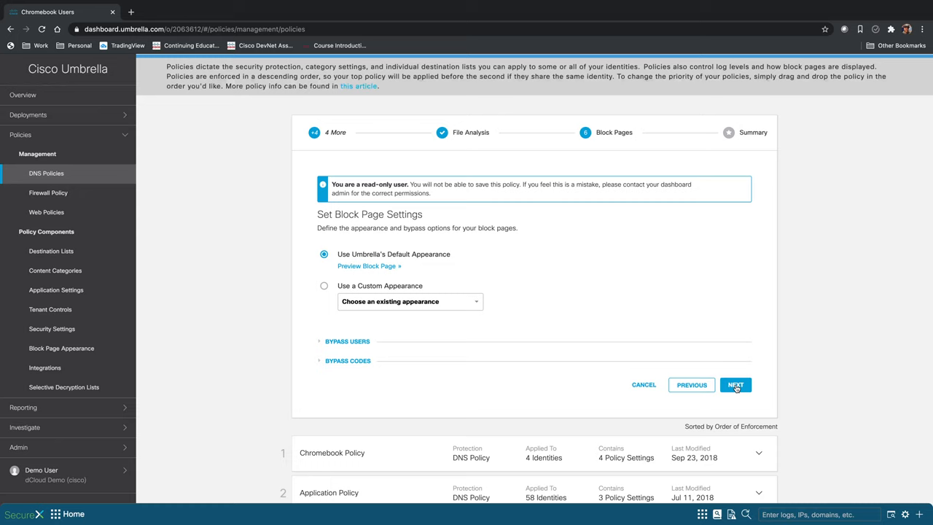
left_click(736, 385)
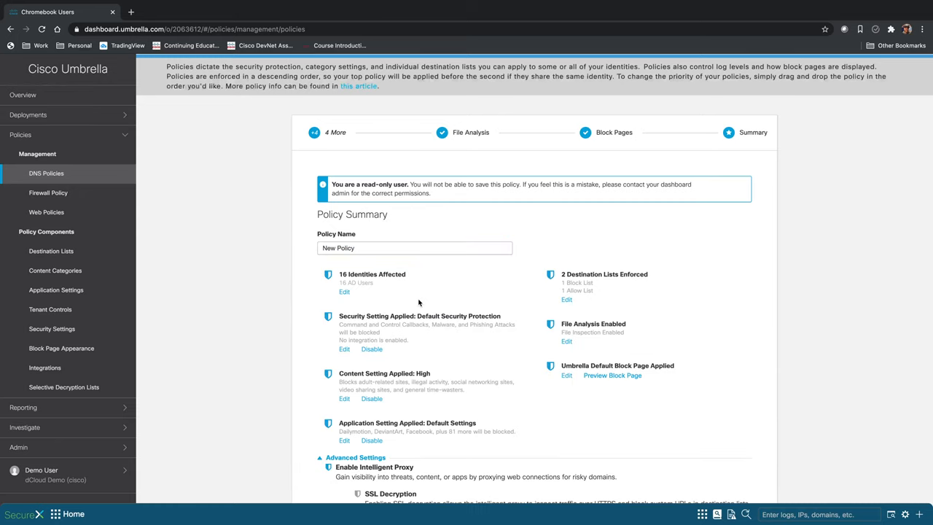
- Review the New Policy summary and Advanced Settings, then bring up the Policy Tester
scroll("down", 3)
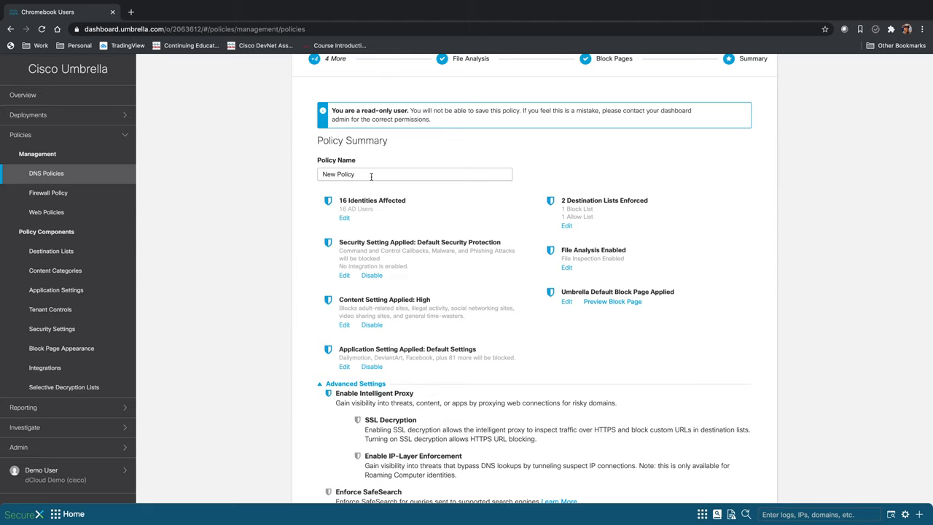
scroll("down", 3)
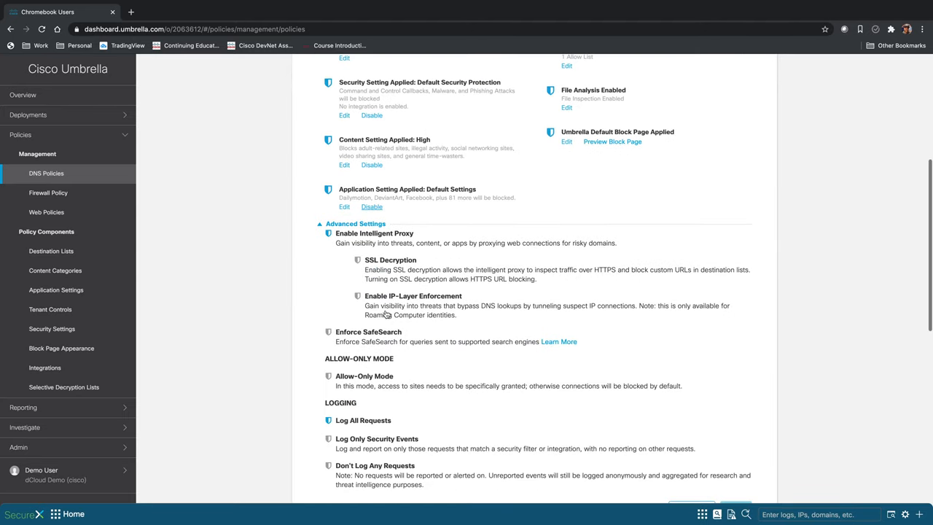
scroll("down", 3)
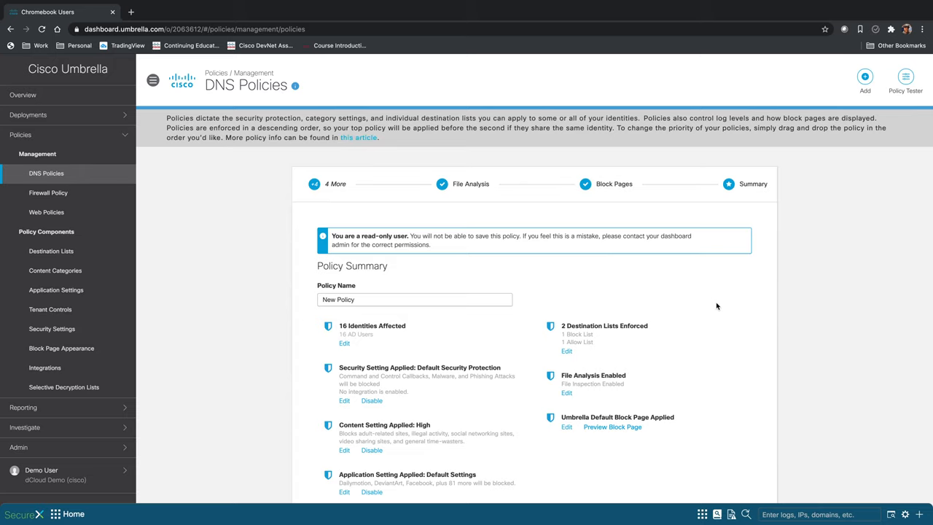
left_click(906, 80)
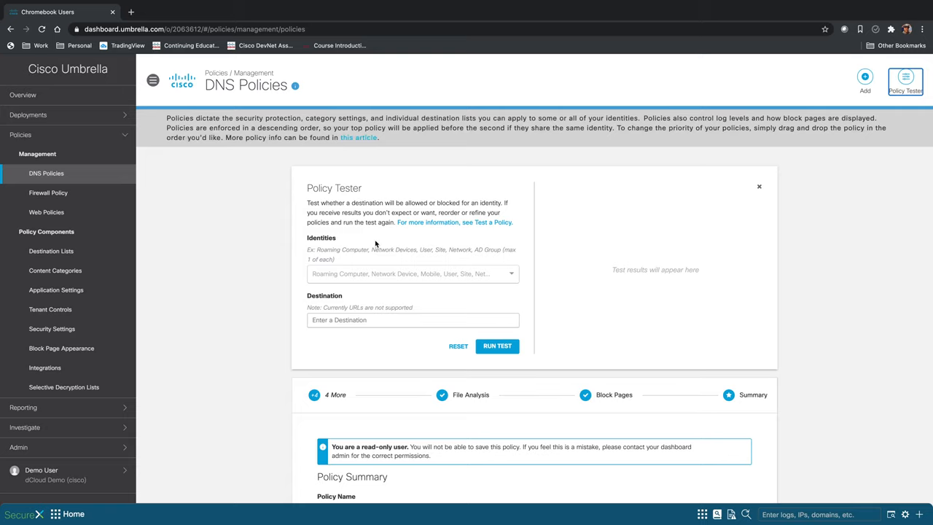
left_click(412, 274)
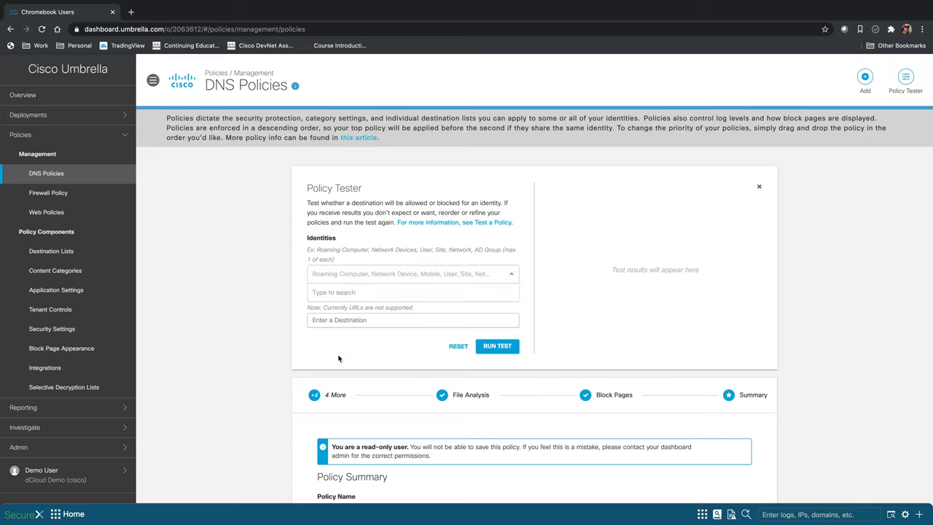
left_click(413, 320)
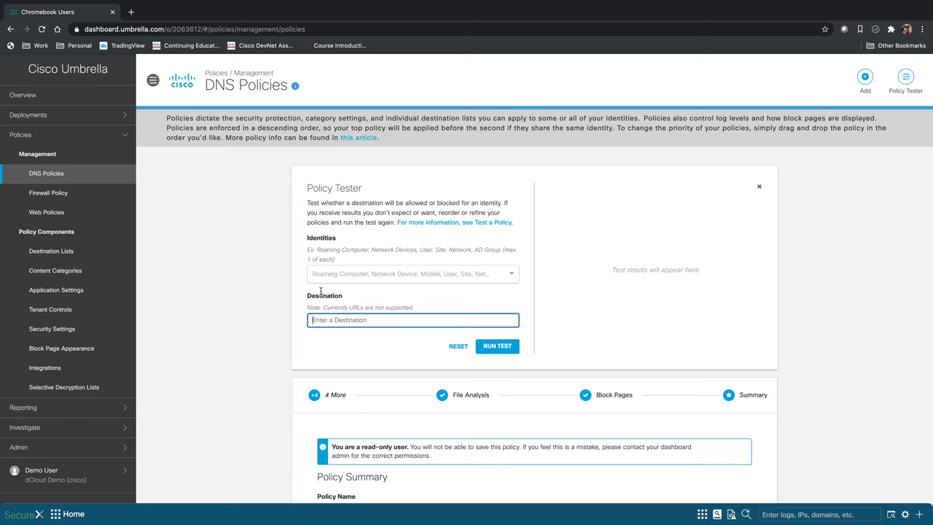
mouse_move(449, 282)
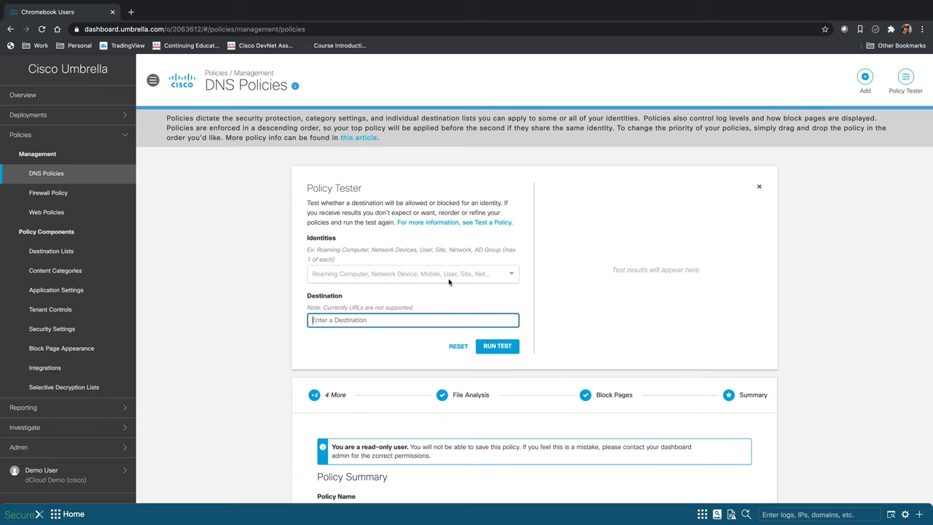
mouse_move(467, 283)
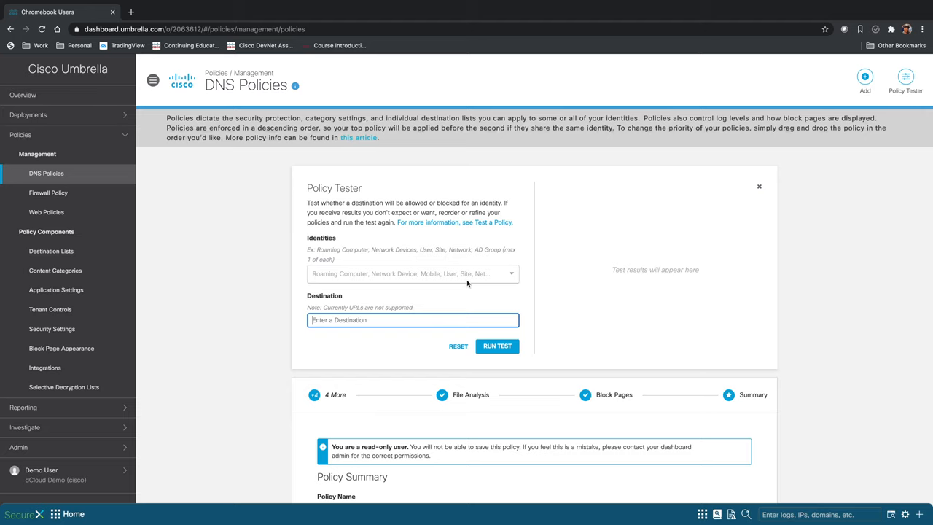
scroll("down", 3)
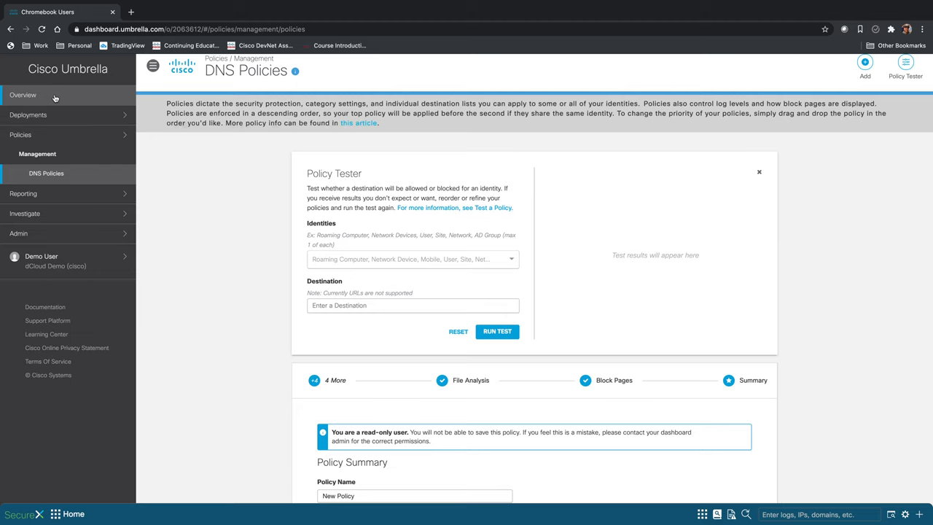
- Switch to the Overview dashboard with 24-hour deployment health and network charts
left_click(23, 95)
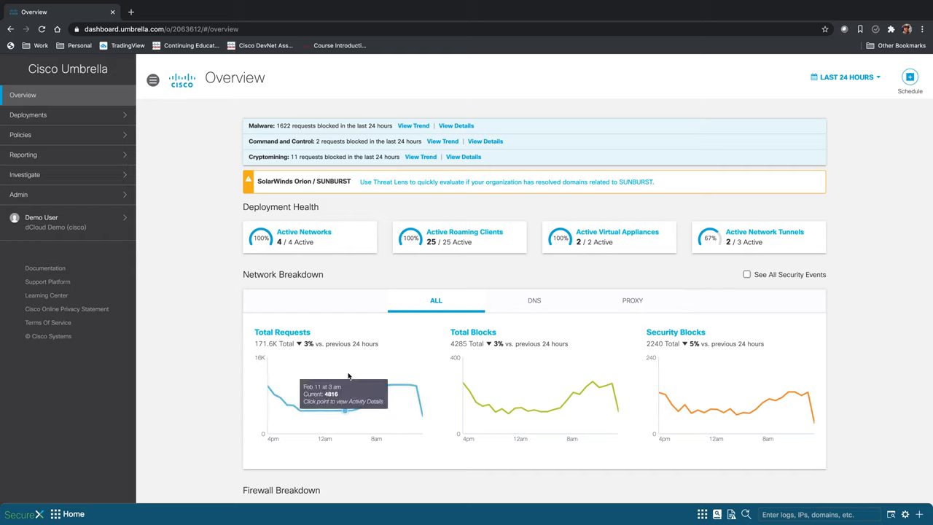
mouse_move(551, 354)
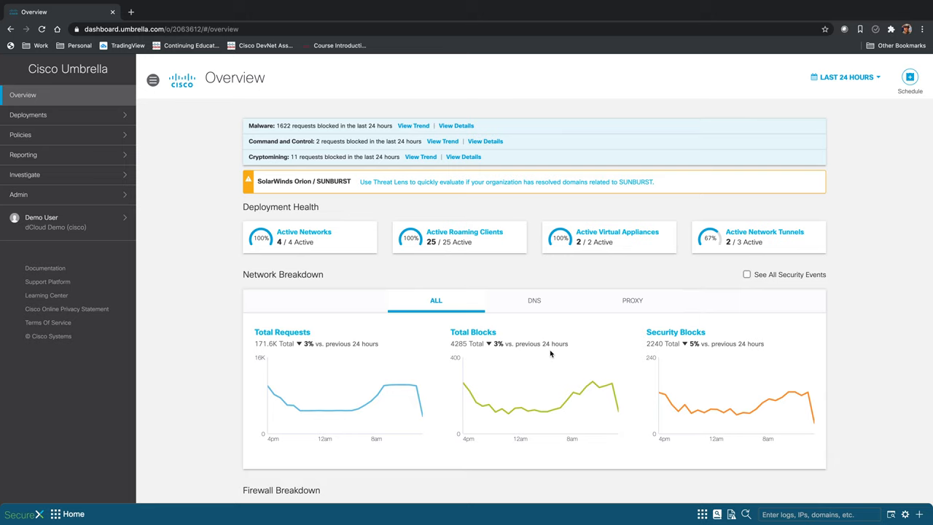
scroll("down", 3)
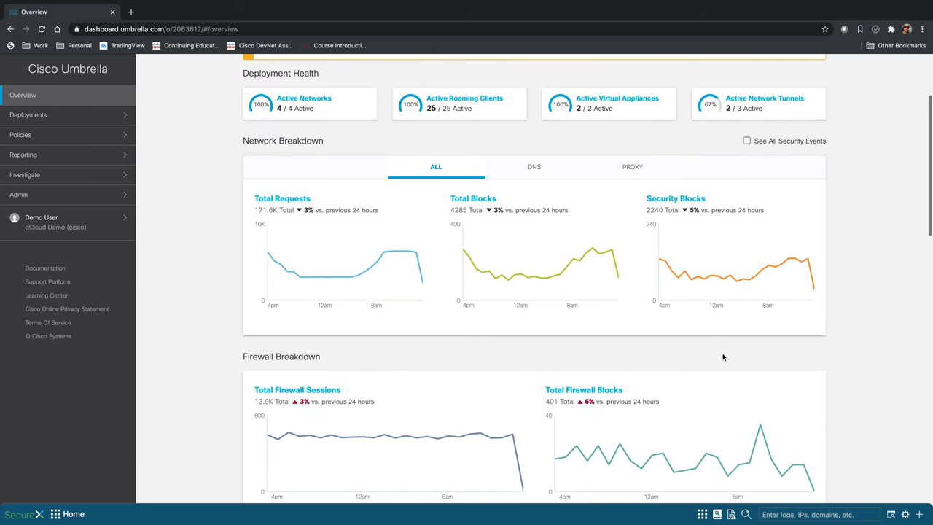
scroll("down", 3)
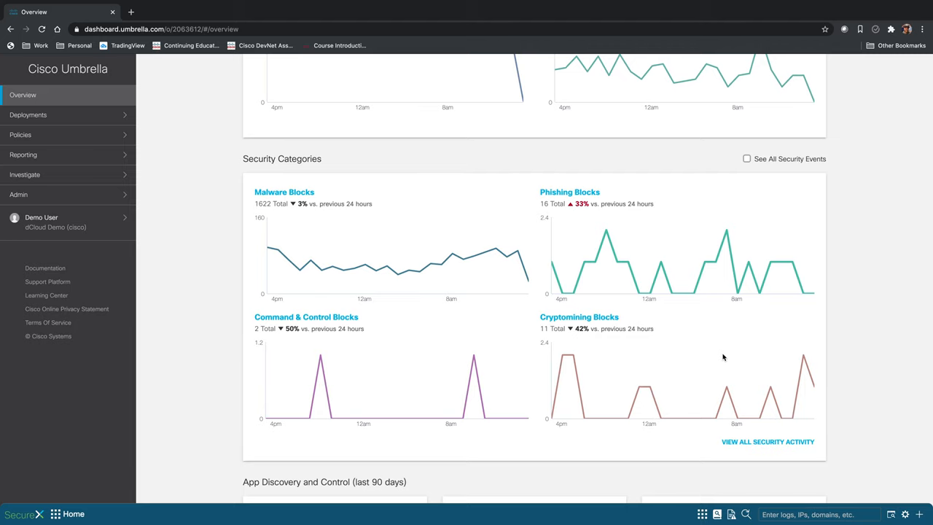
scroll("down", 3)
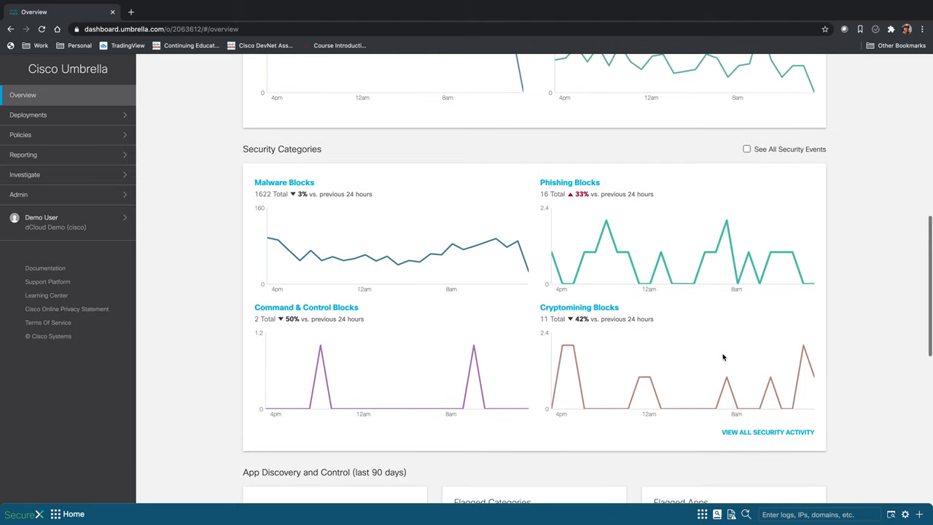
scroll("down", 3)
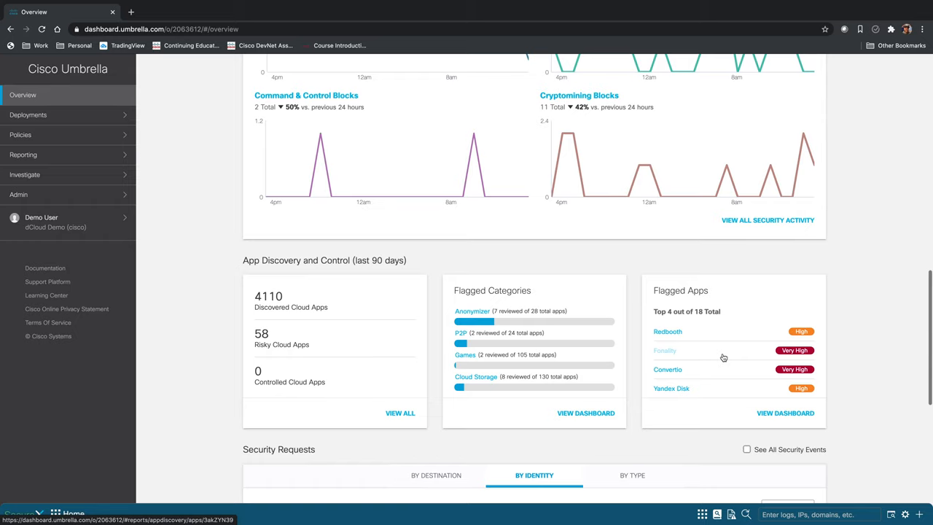
scroll("down", 3)
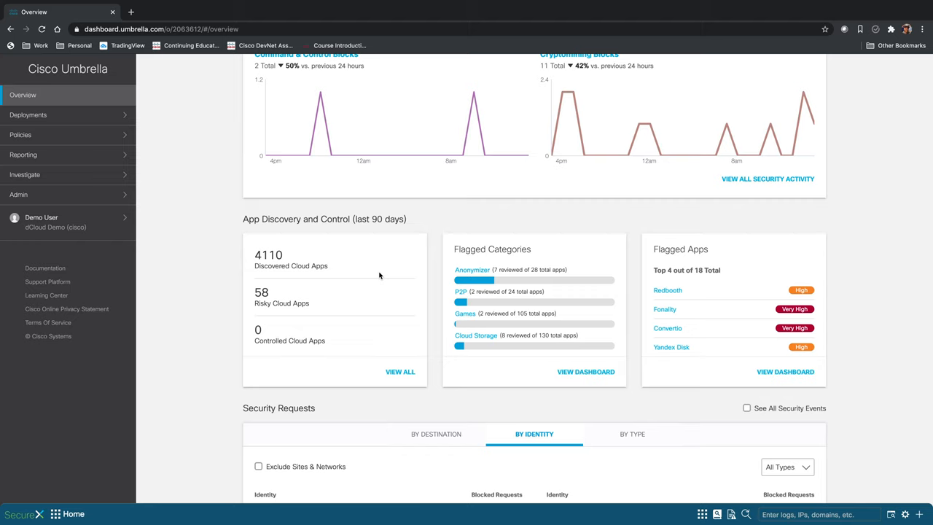
scroll("down", 3)
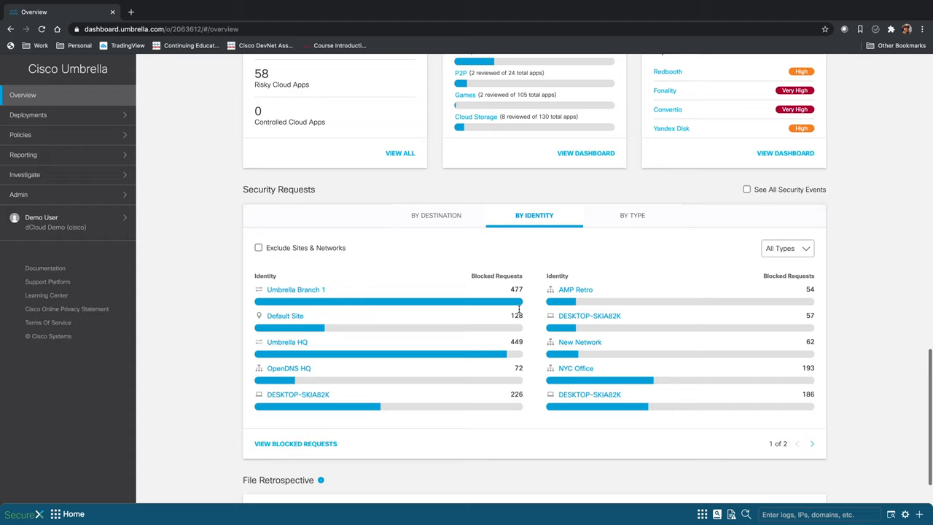
mouse_move(391, 322)
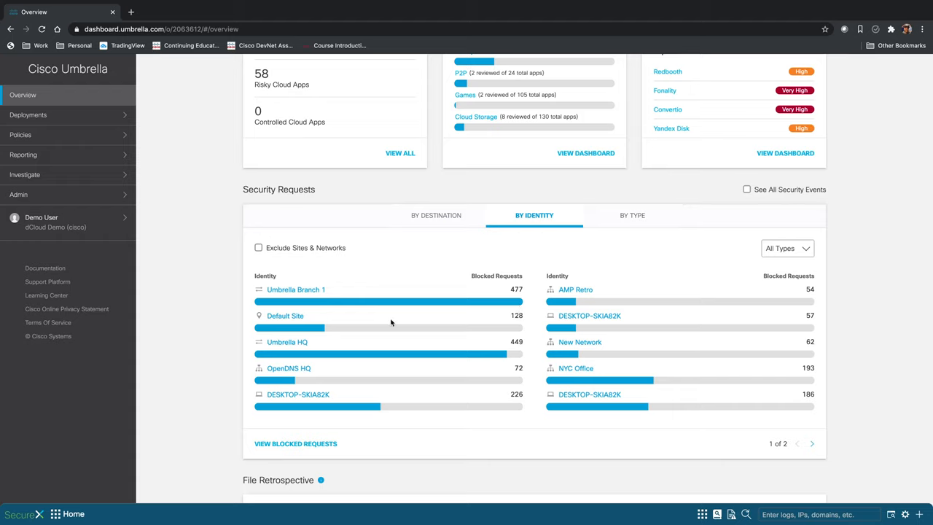
mouse_move(503, 226)
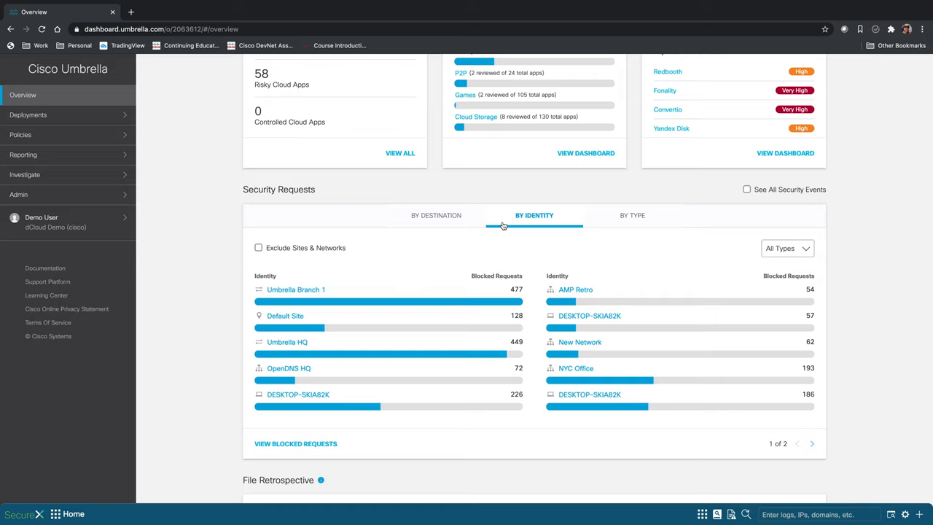
mouse_move(433, 290)
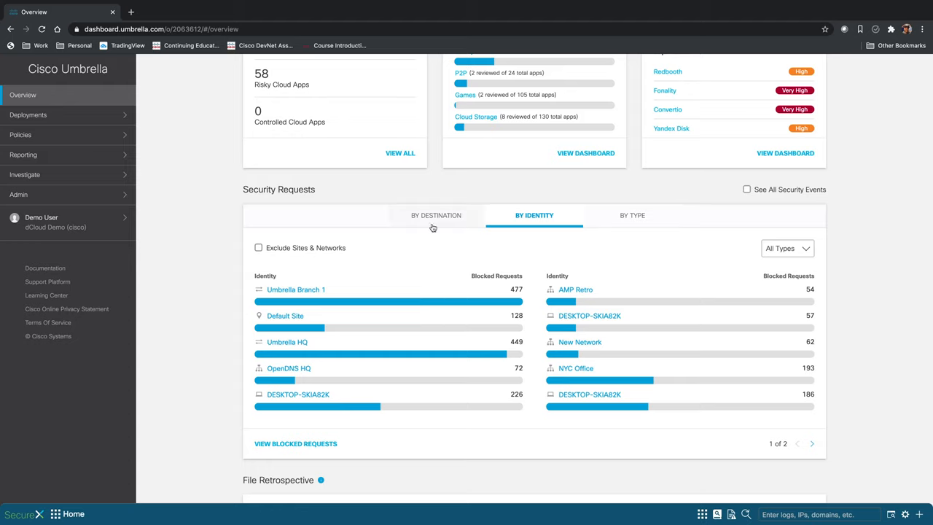
left_click(436, 215)
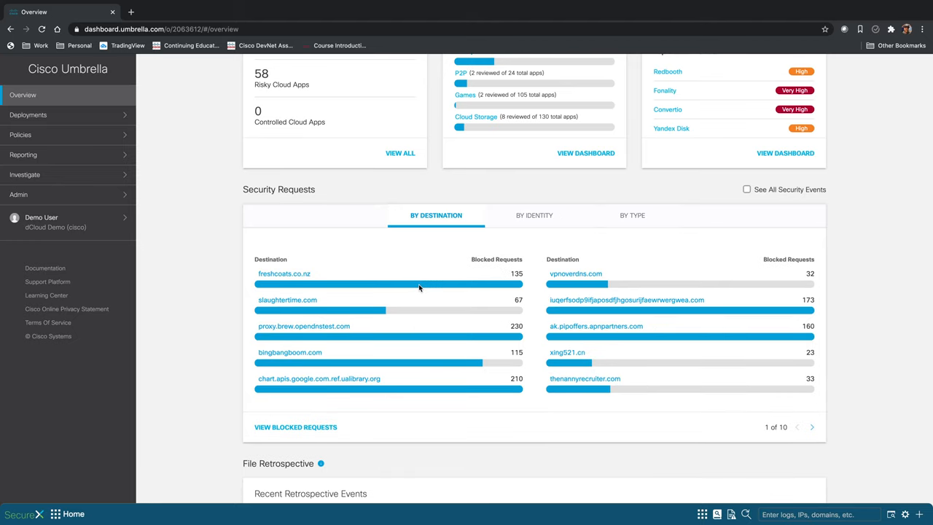
mouse_move(509, 335)
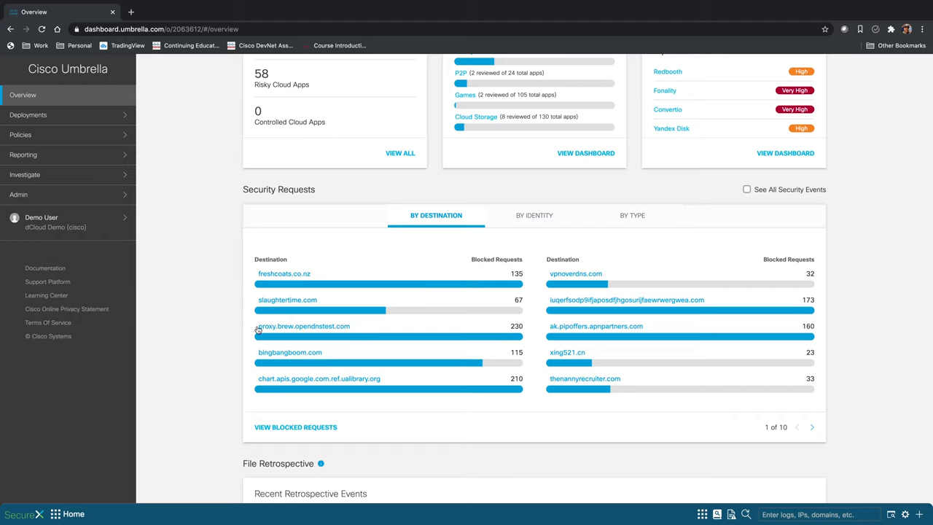
mouse_move(315, 335)
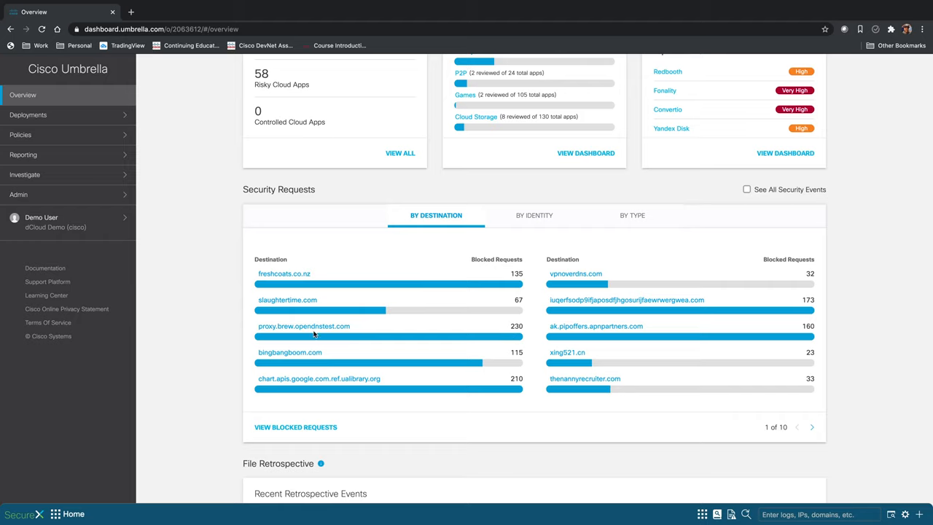
mouse_move(369, 340)
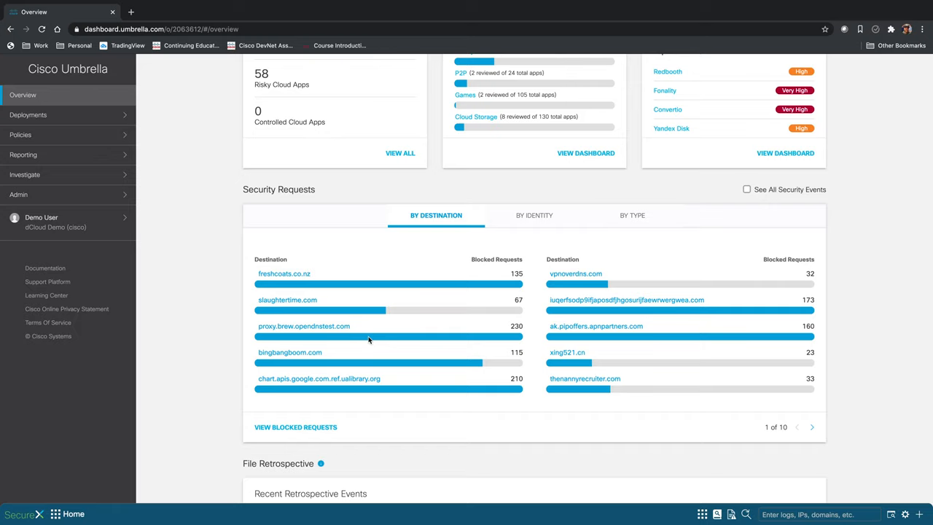
left_click(534, 215)
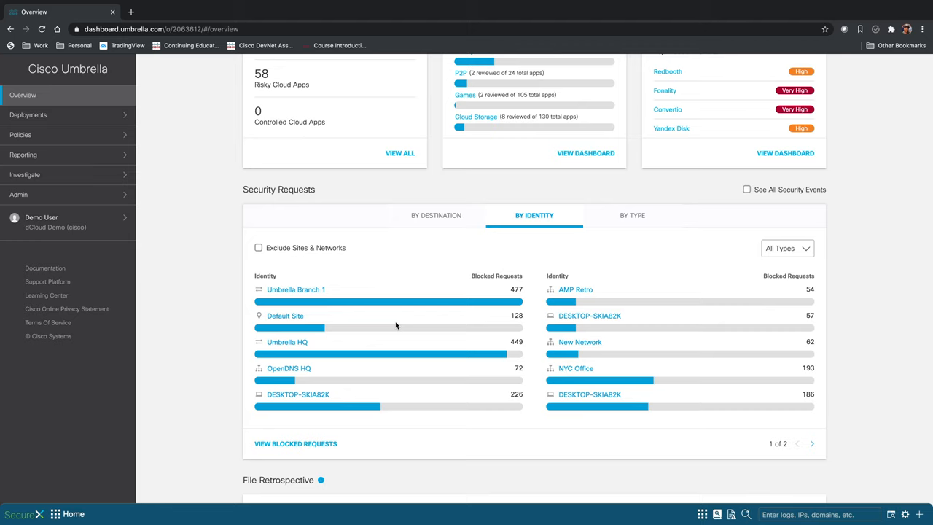
scroll("down", 3)
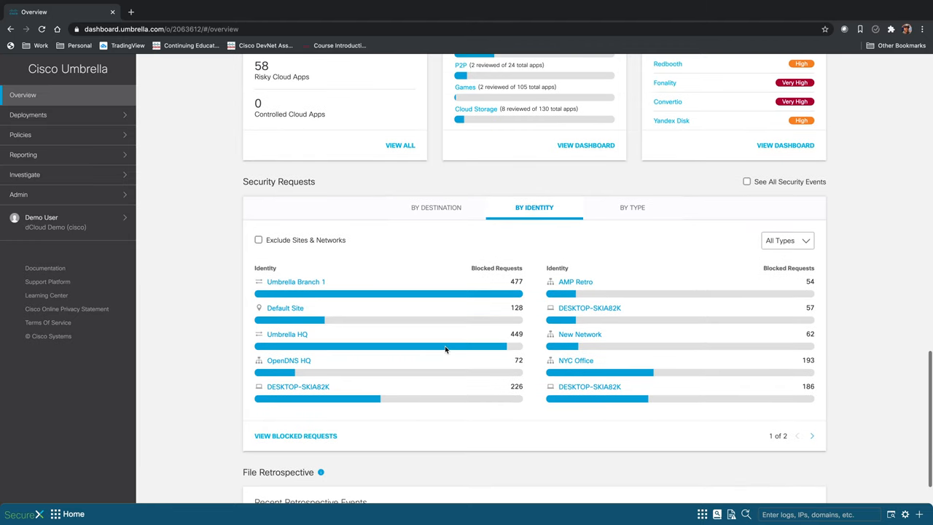
mouse_move(35, 83)
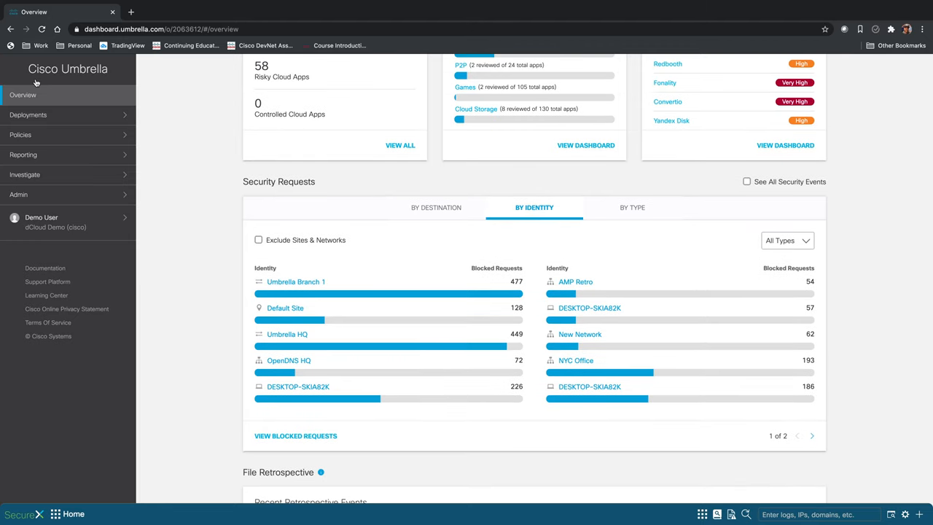
left_click(22, 155)
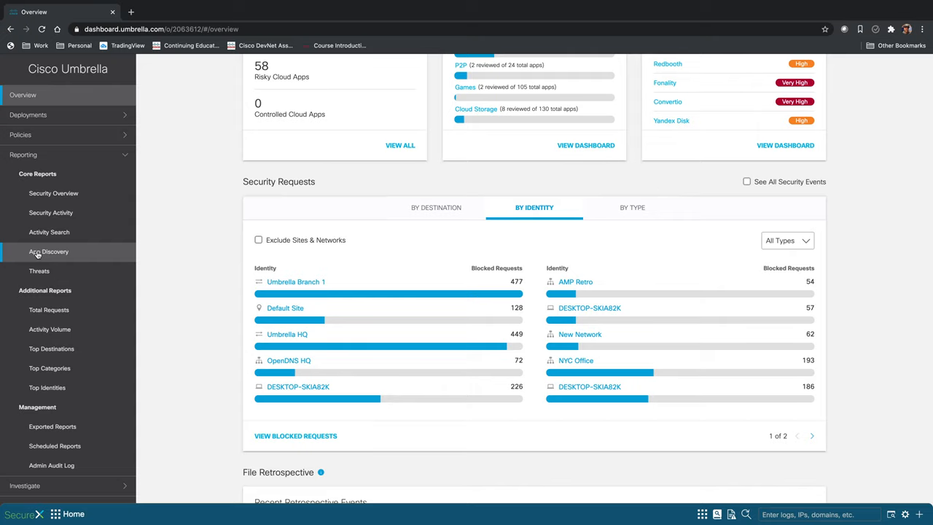
- Open Activity Search from Reporting > Core Reports
left_click(49, 232)
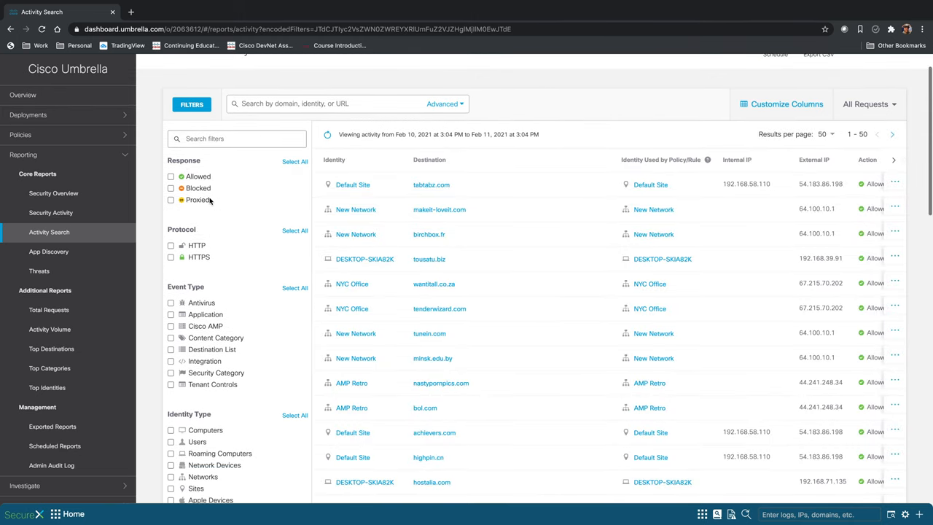
- Filter Activity Search to Antivirus event type with Blocked response and apply
scroll("down", 3)
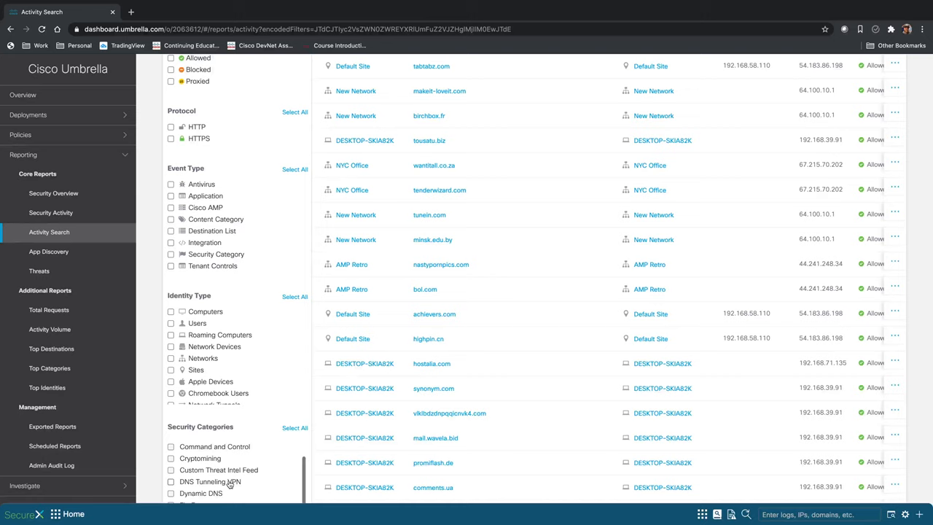
scroll("down", 3)
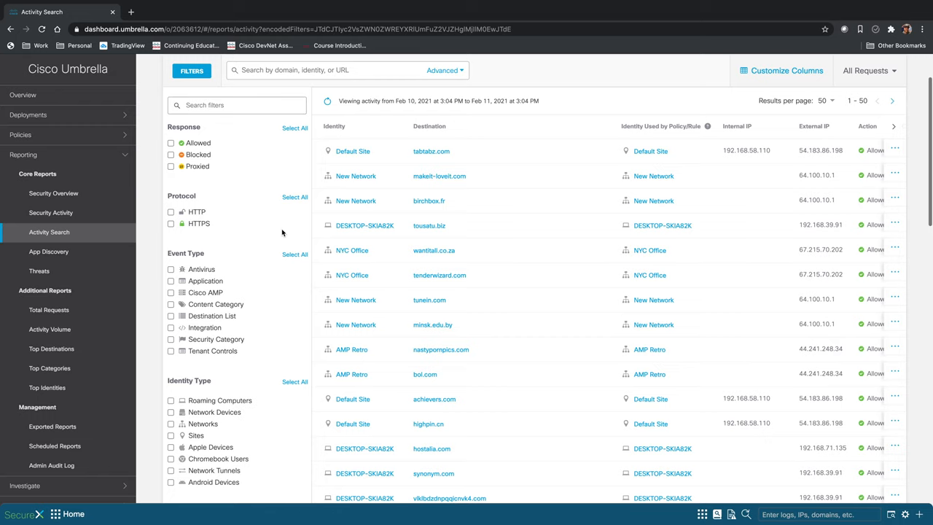
left_click(170, 269)
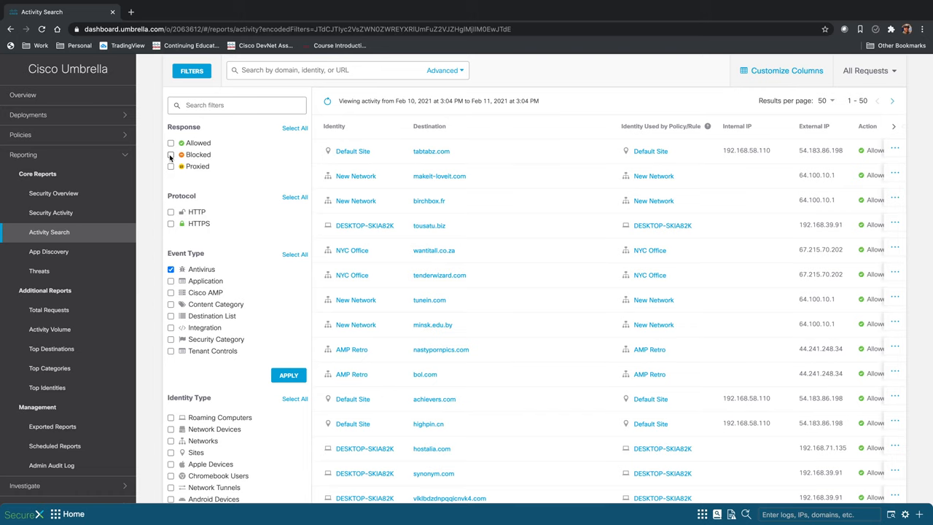
left_click(289, 215)
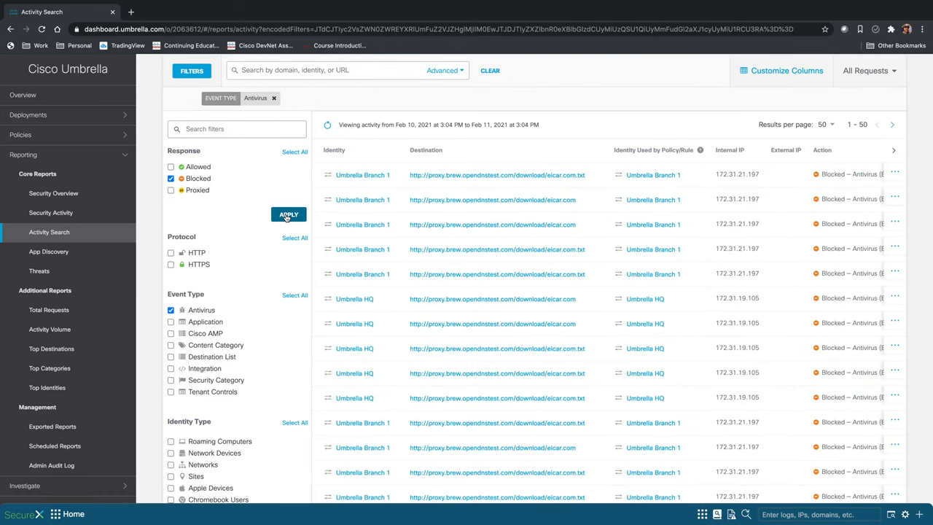
left_click(288, 215)
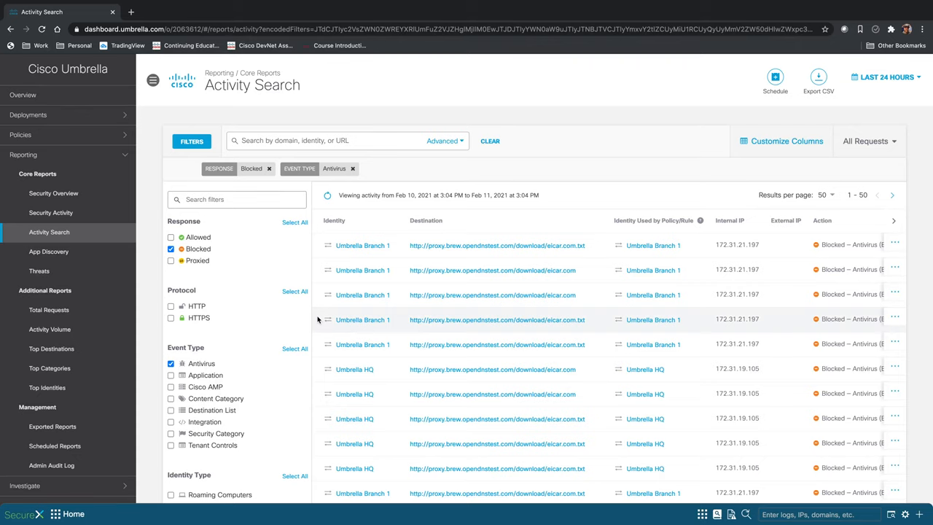
mouse_move(707, 131)
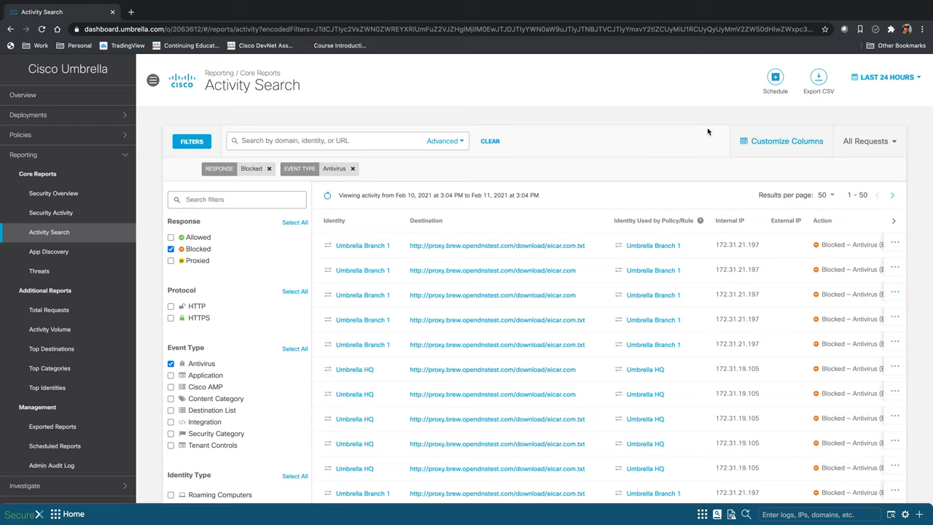
- Schedule the blocked Antivirus search for daily delivery and save the recipients
left_click(774, 76)
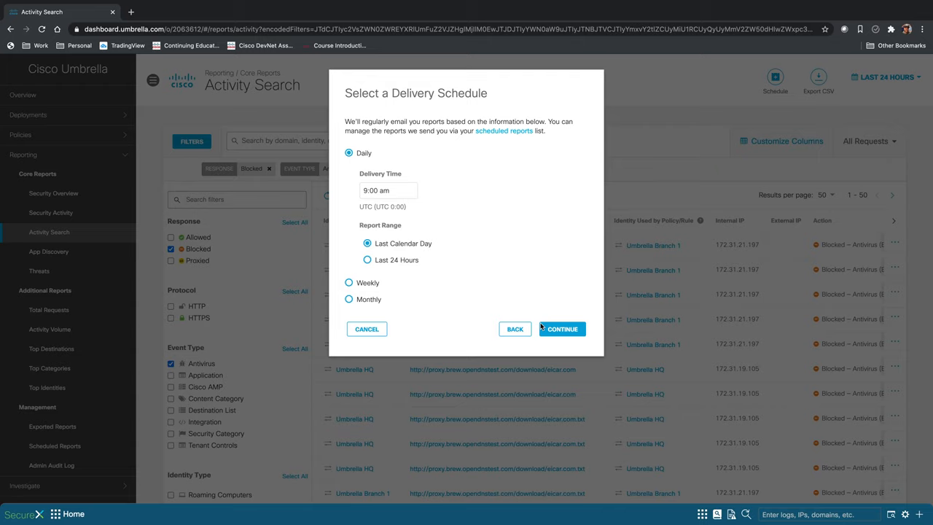
left_click(562, 329)
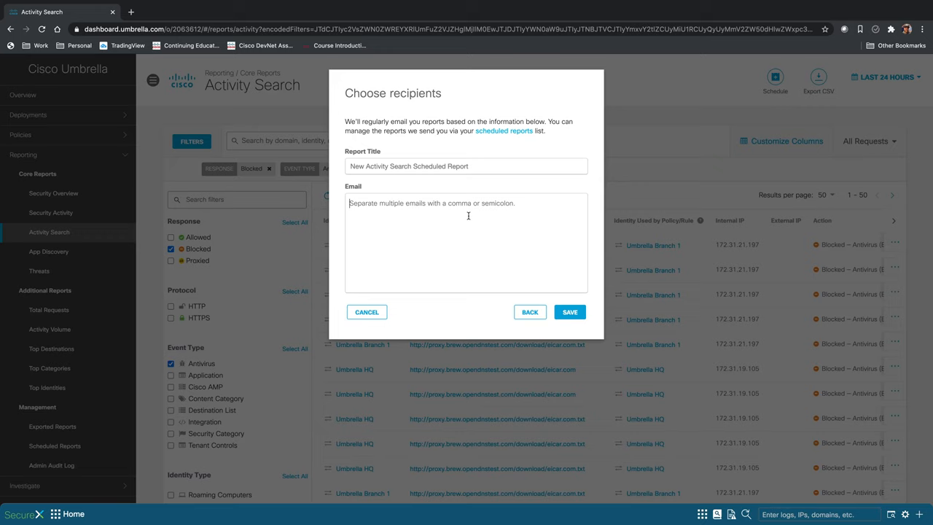
left_click(367, 312)
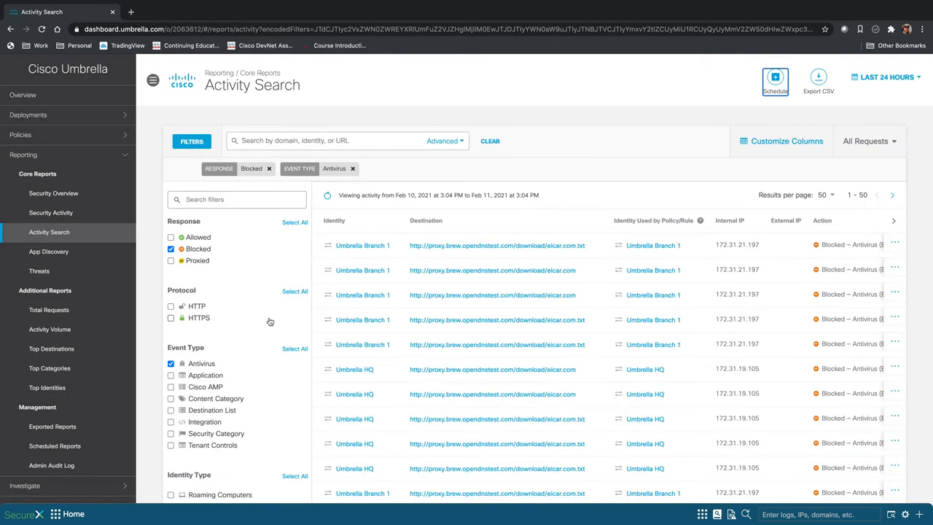
scroll("down", 3)
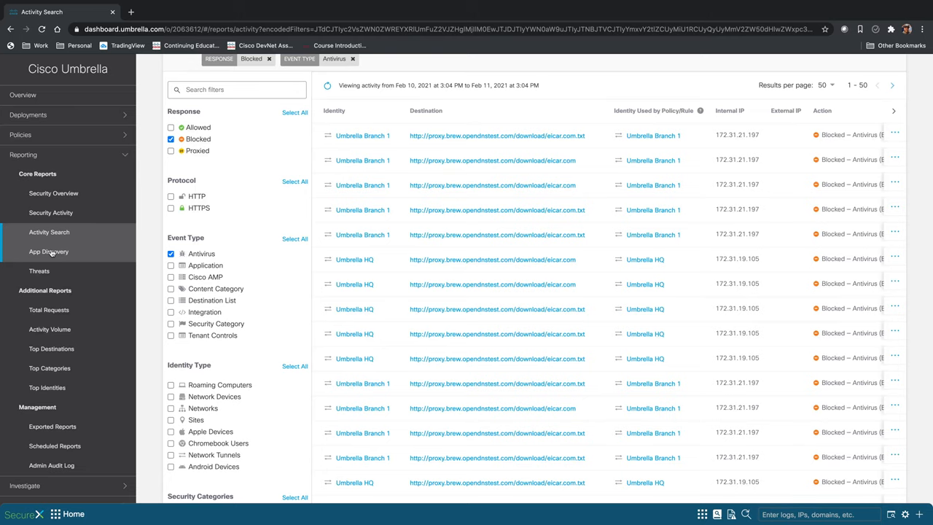
- Open the App Discovery report showing 4,110 discovered apps and flagged categories
left_click(49, 251)
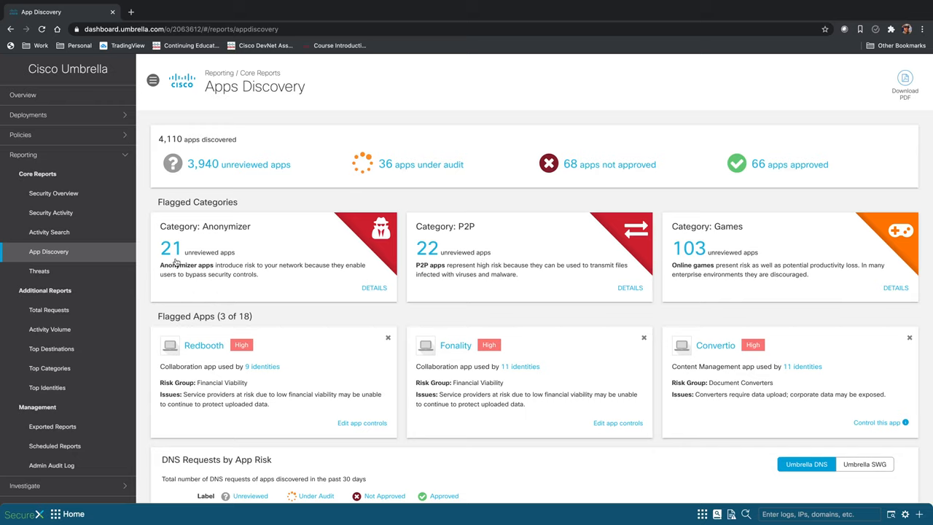
mouse_move(178, 261)
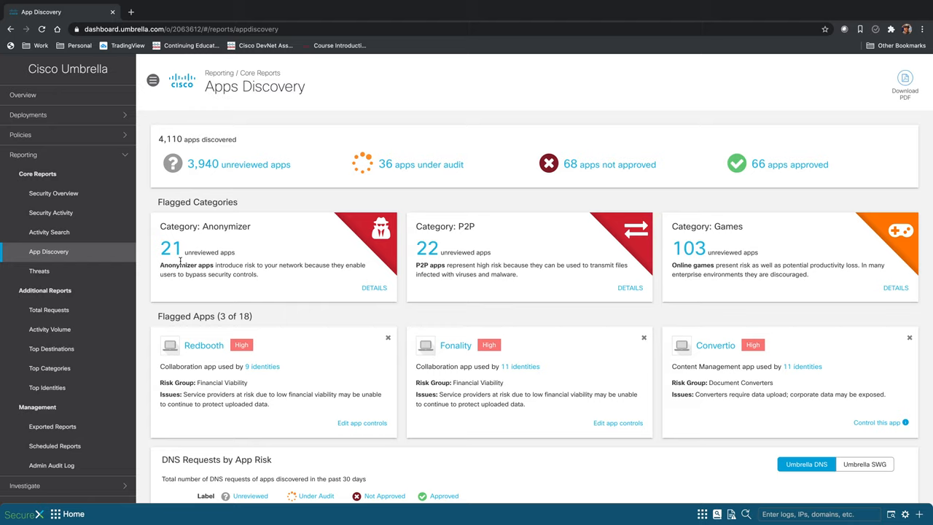
mouse_move(212, 269)
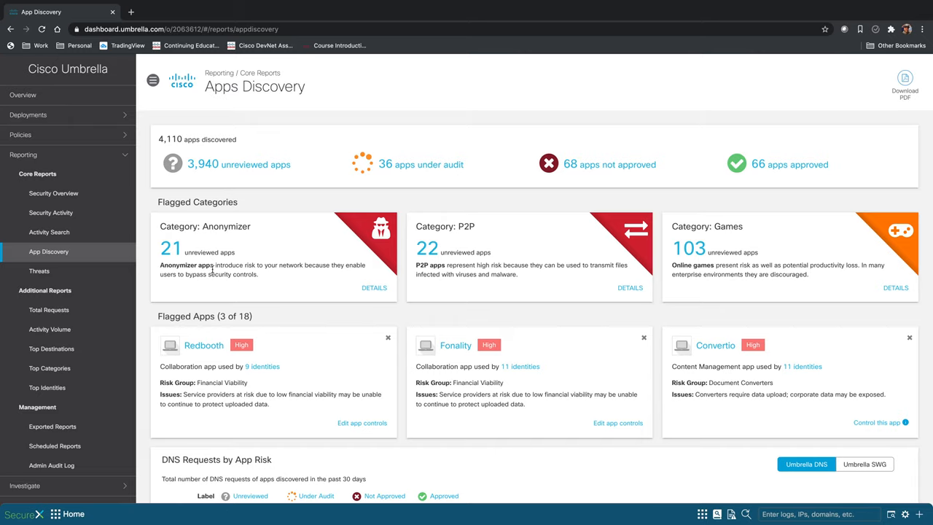
- Show the 21 unreviewed Anonymizer apps and scroll down to Hidester
left_click(374, 288)
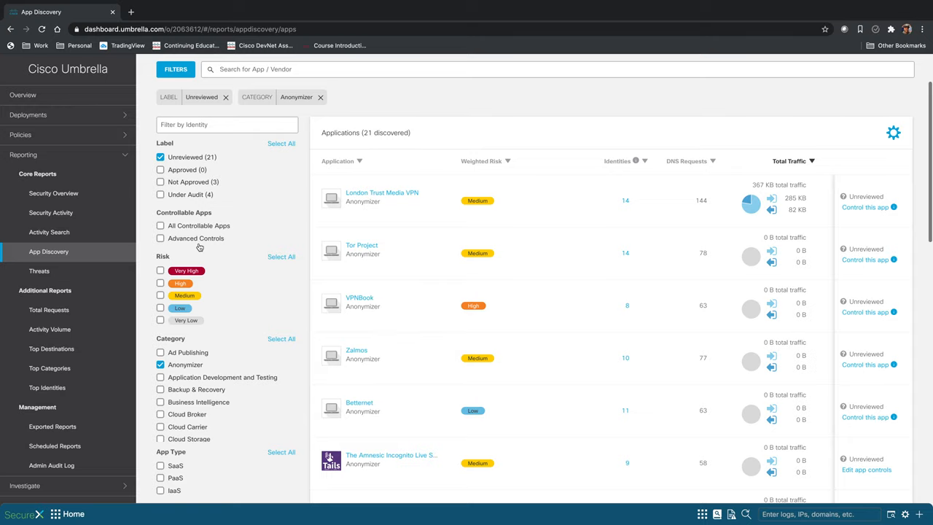
scroll("down", 3)
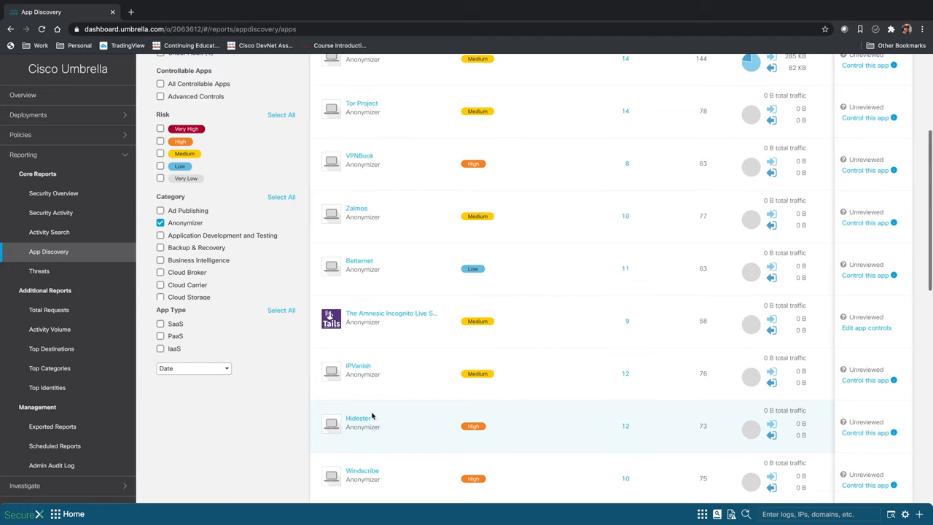
mouse_move(474, 426)
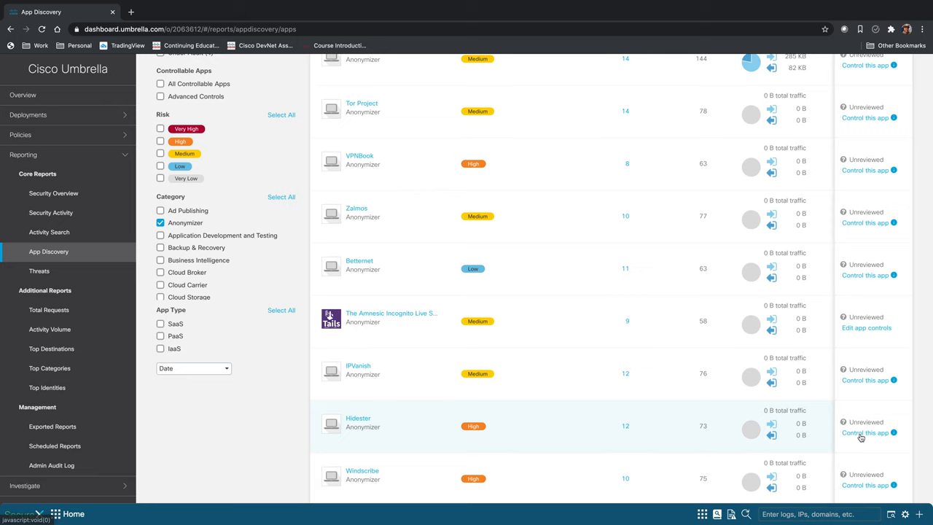
- Open the Control Hidester dialog for blocking or allowing the Hidester app
left_click(865, 432)
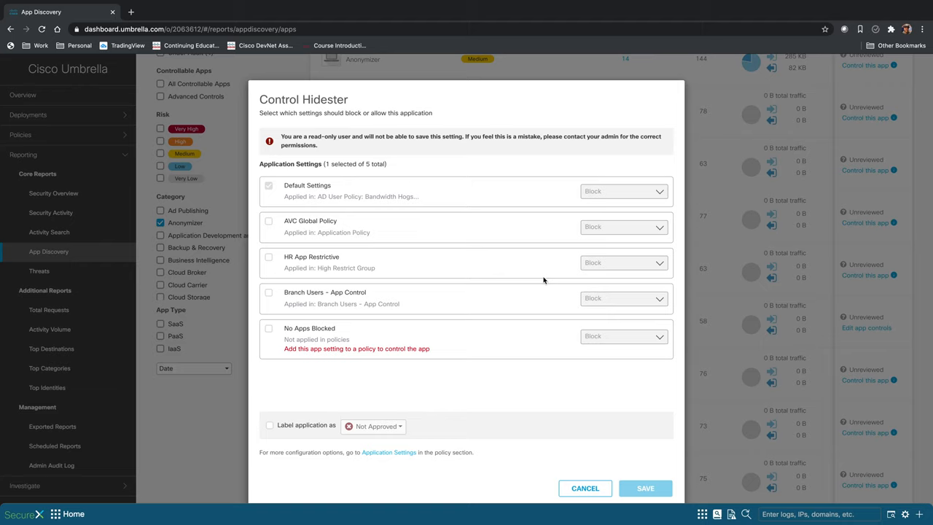
mouse_move(511, 266)
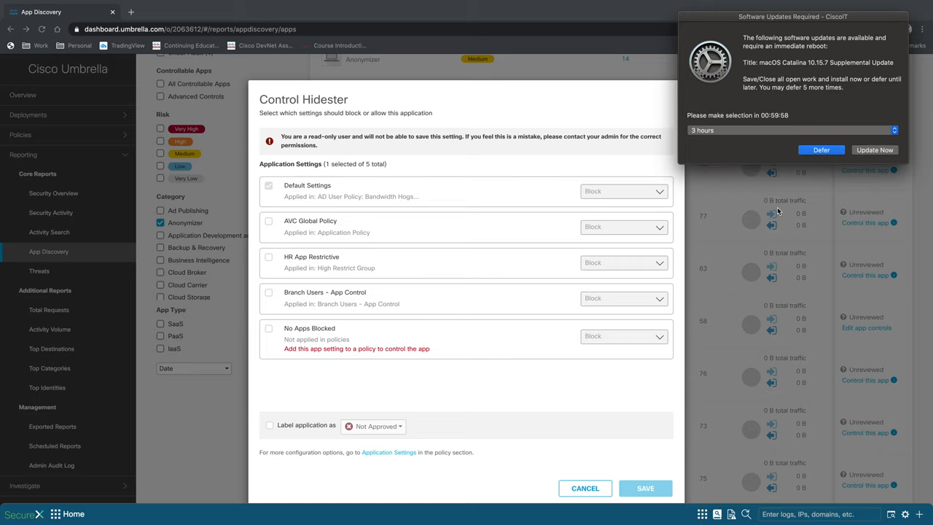
left_click(821, 149)
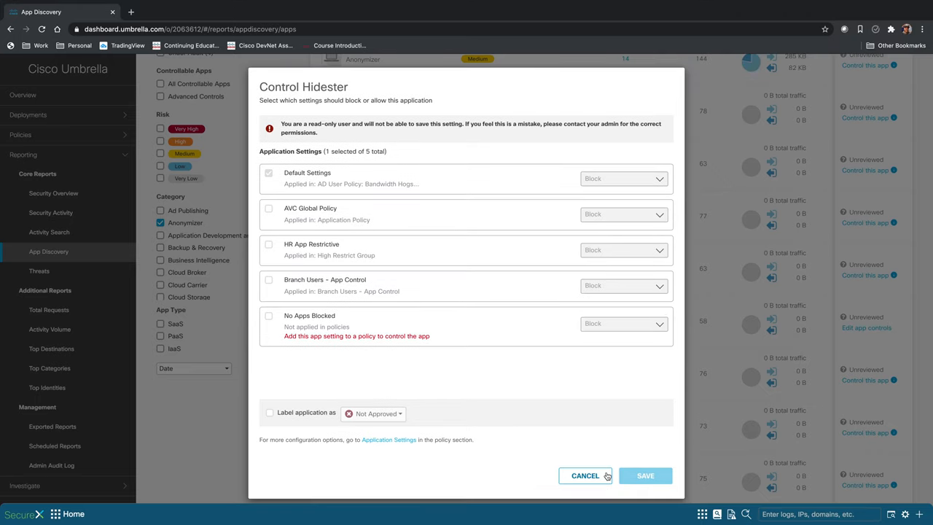